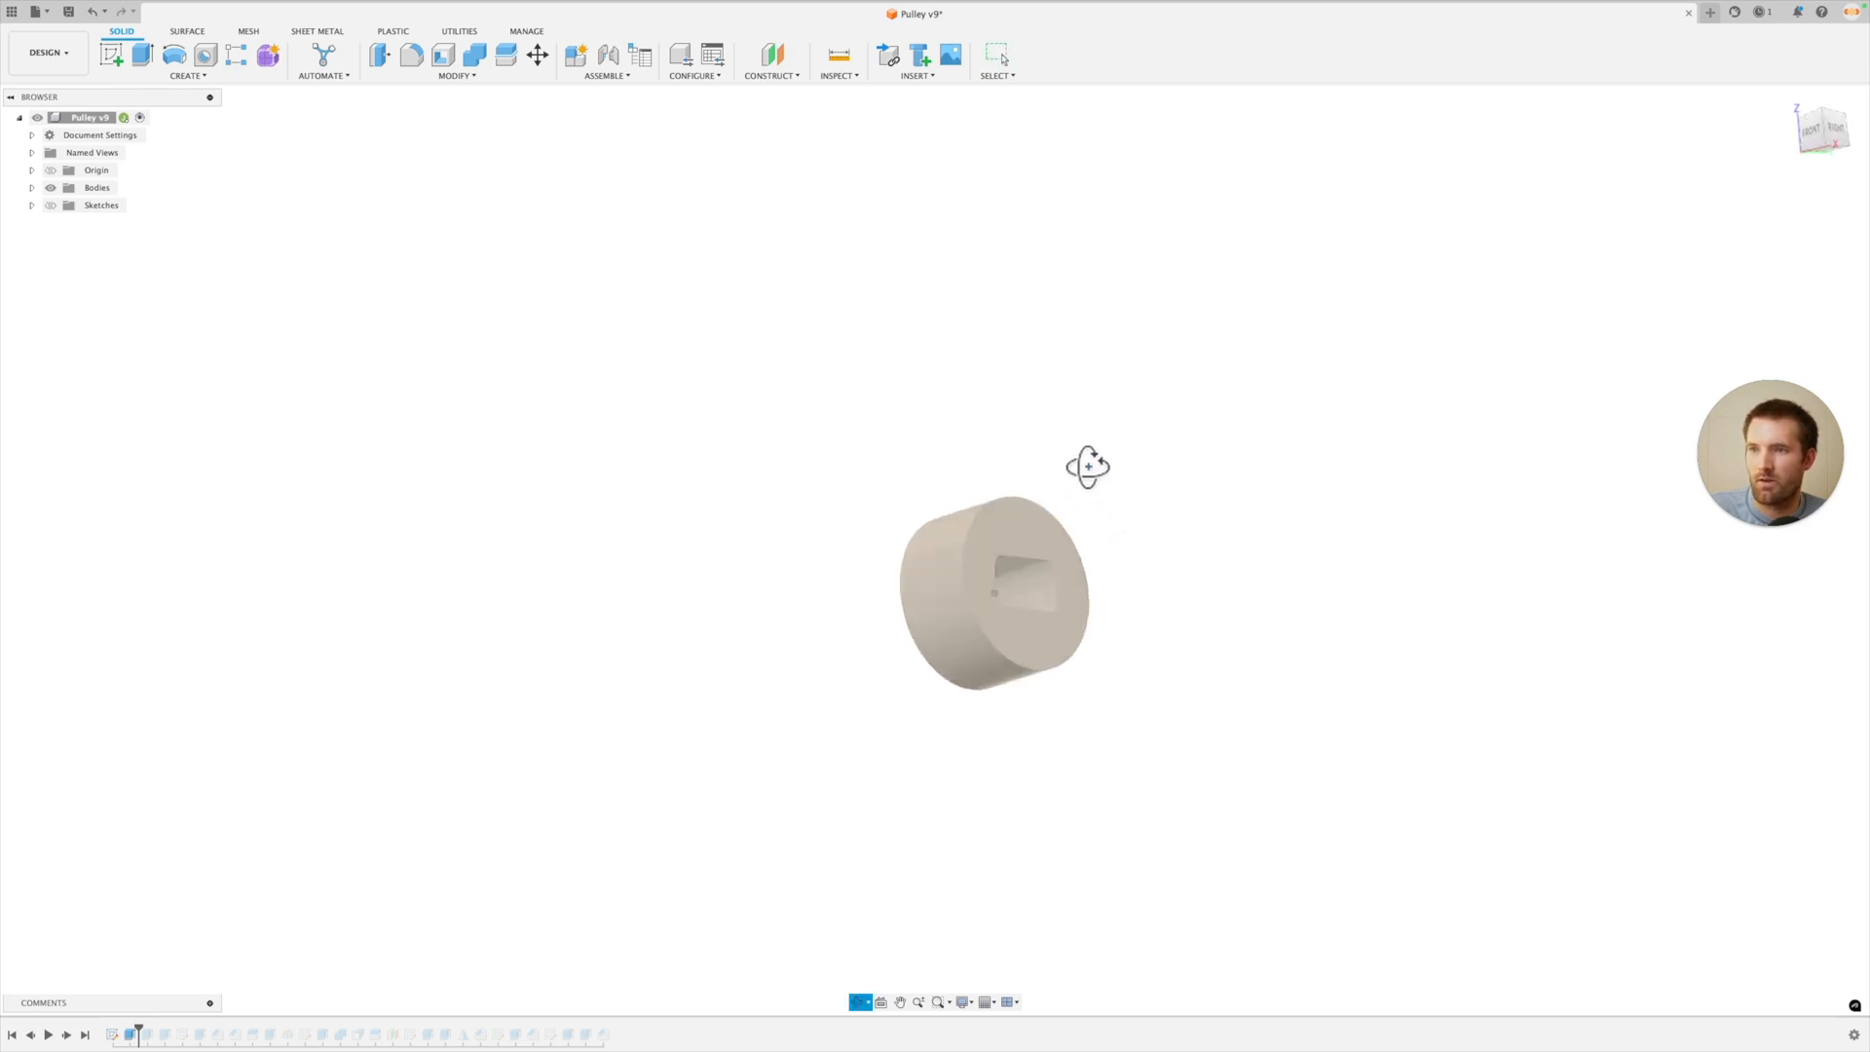
Step: Orbit and zoom to inspect the wide flange and central hub of the pulley blank
{"action": "left_click_drag", "start_coordinate": [1087, 466], "coordinate": [976, 632]}
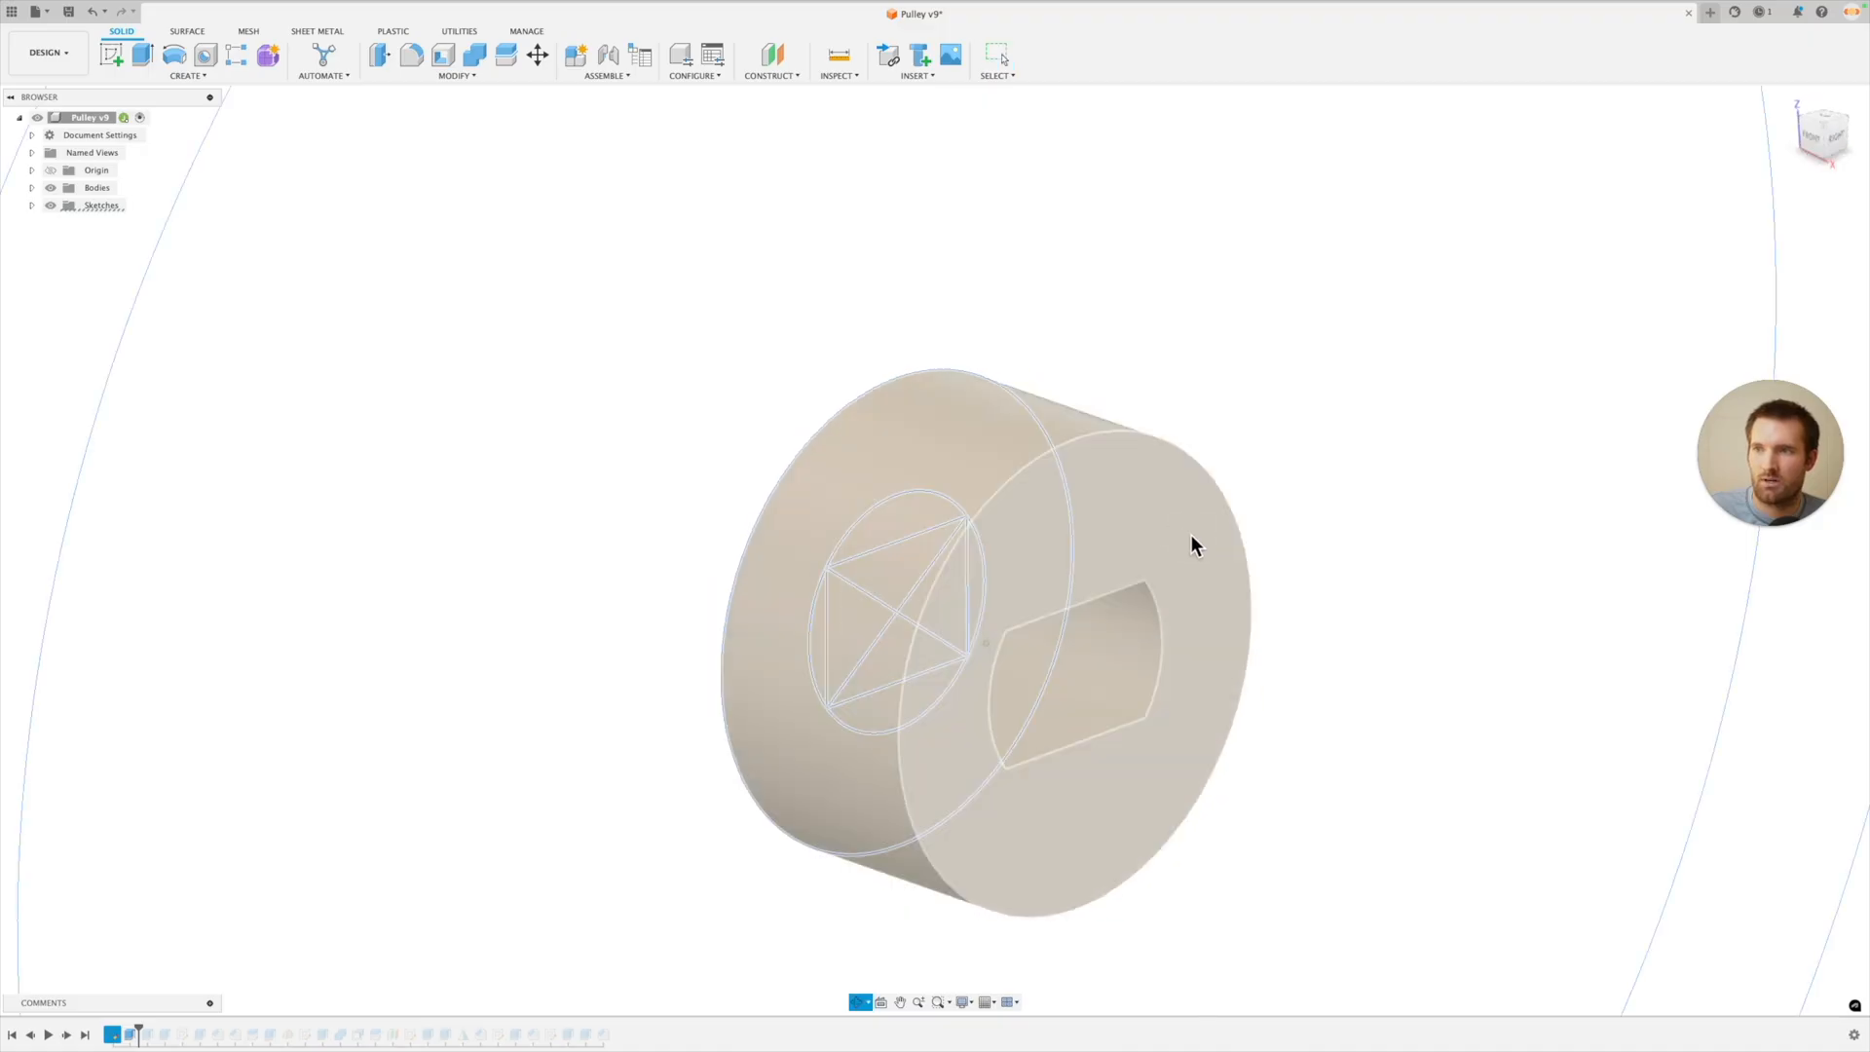
{"action": "scroll", "scroll_direction": "down", "scroll_amount": 3}
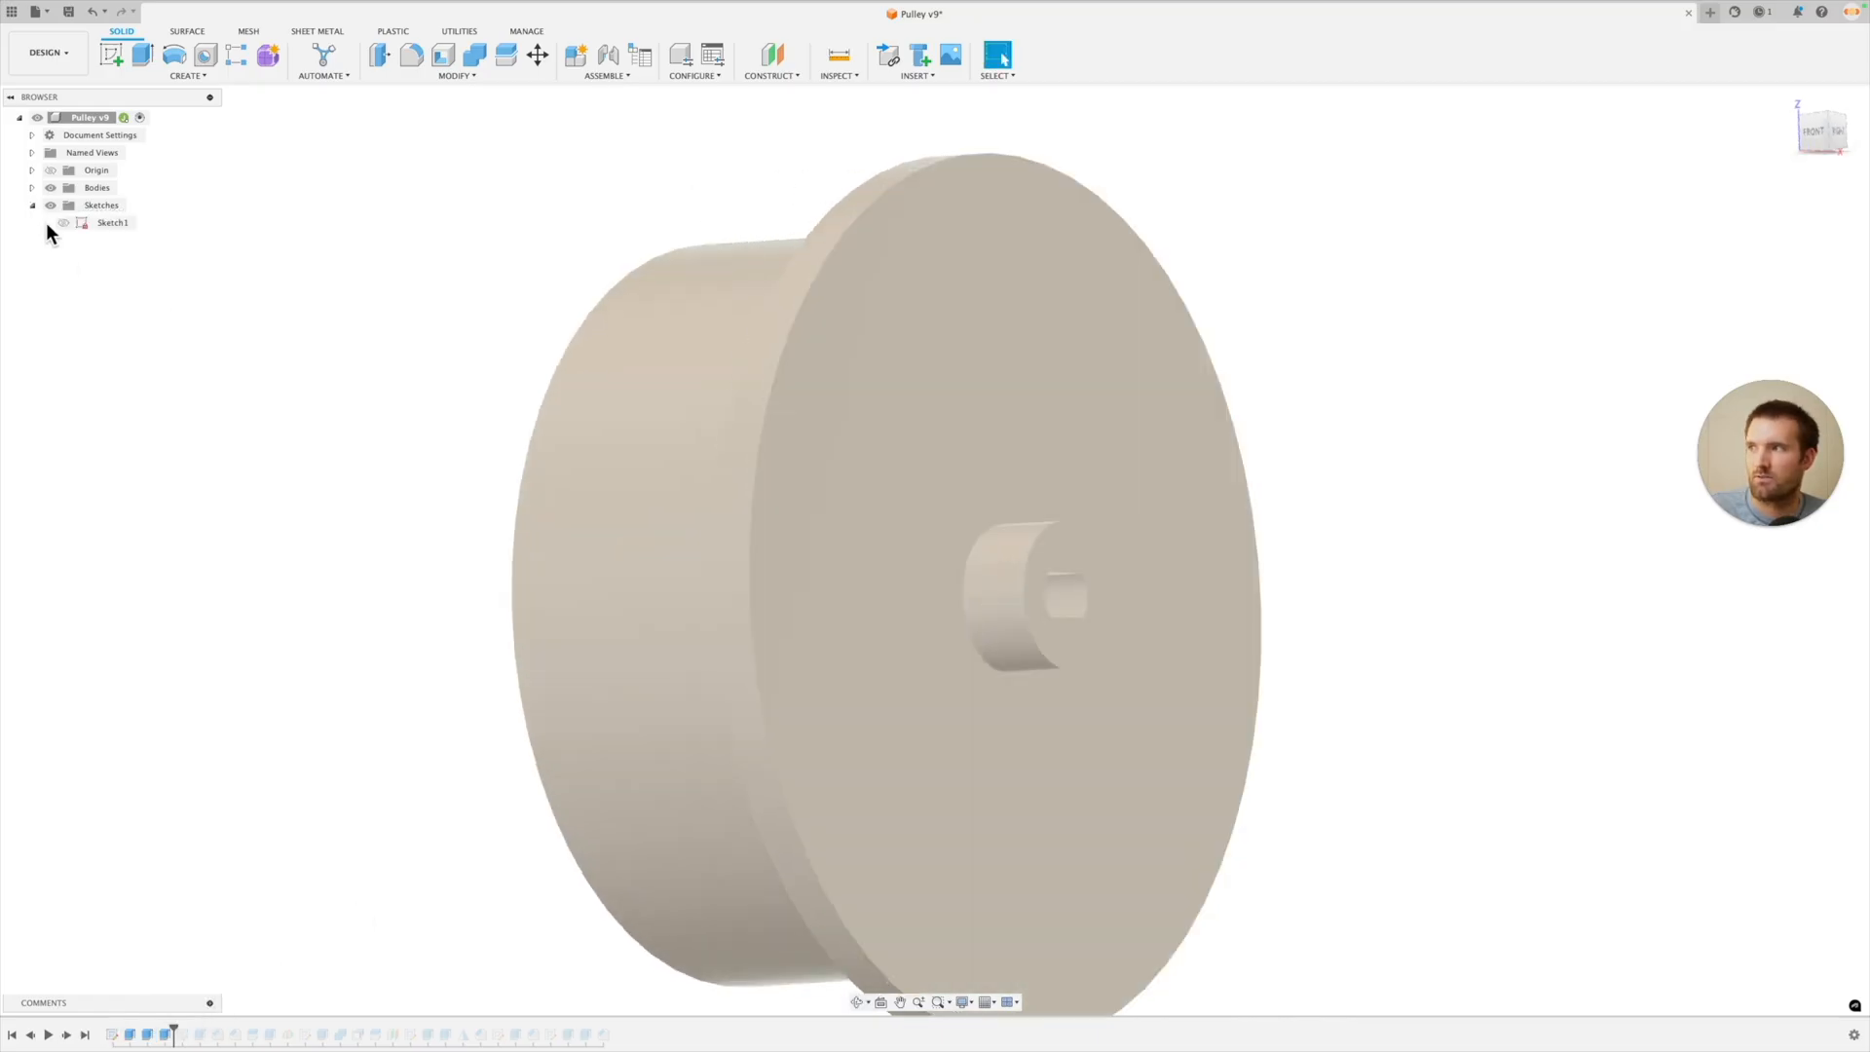
Step: Show the first sketch and turn the view to inspect the V-groove profile
{"action": "left_click", "coordinate": [66, 222]}
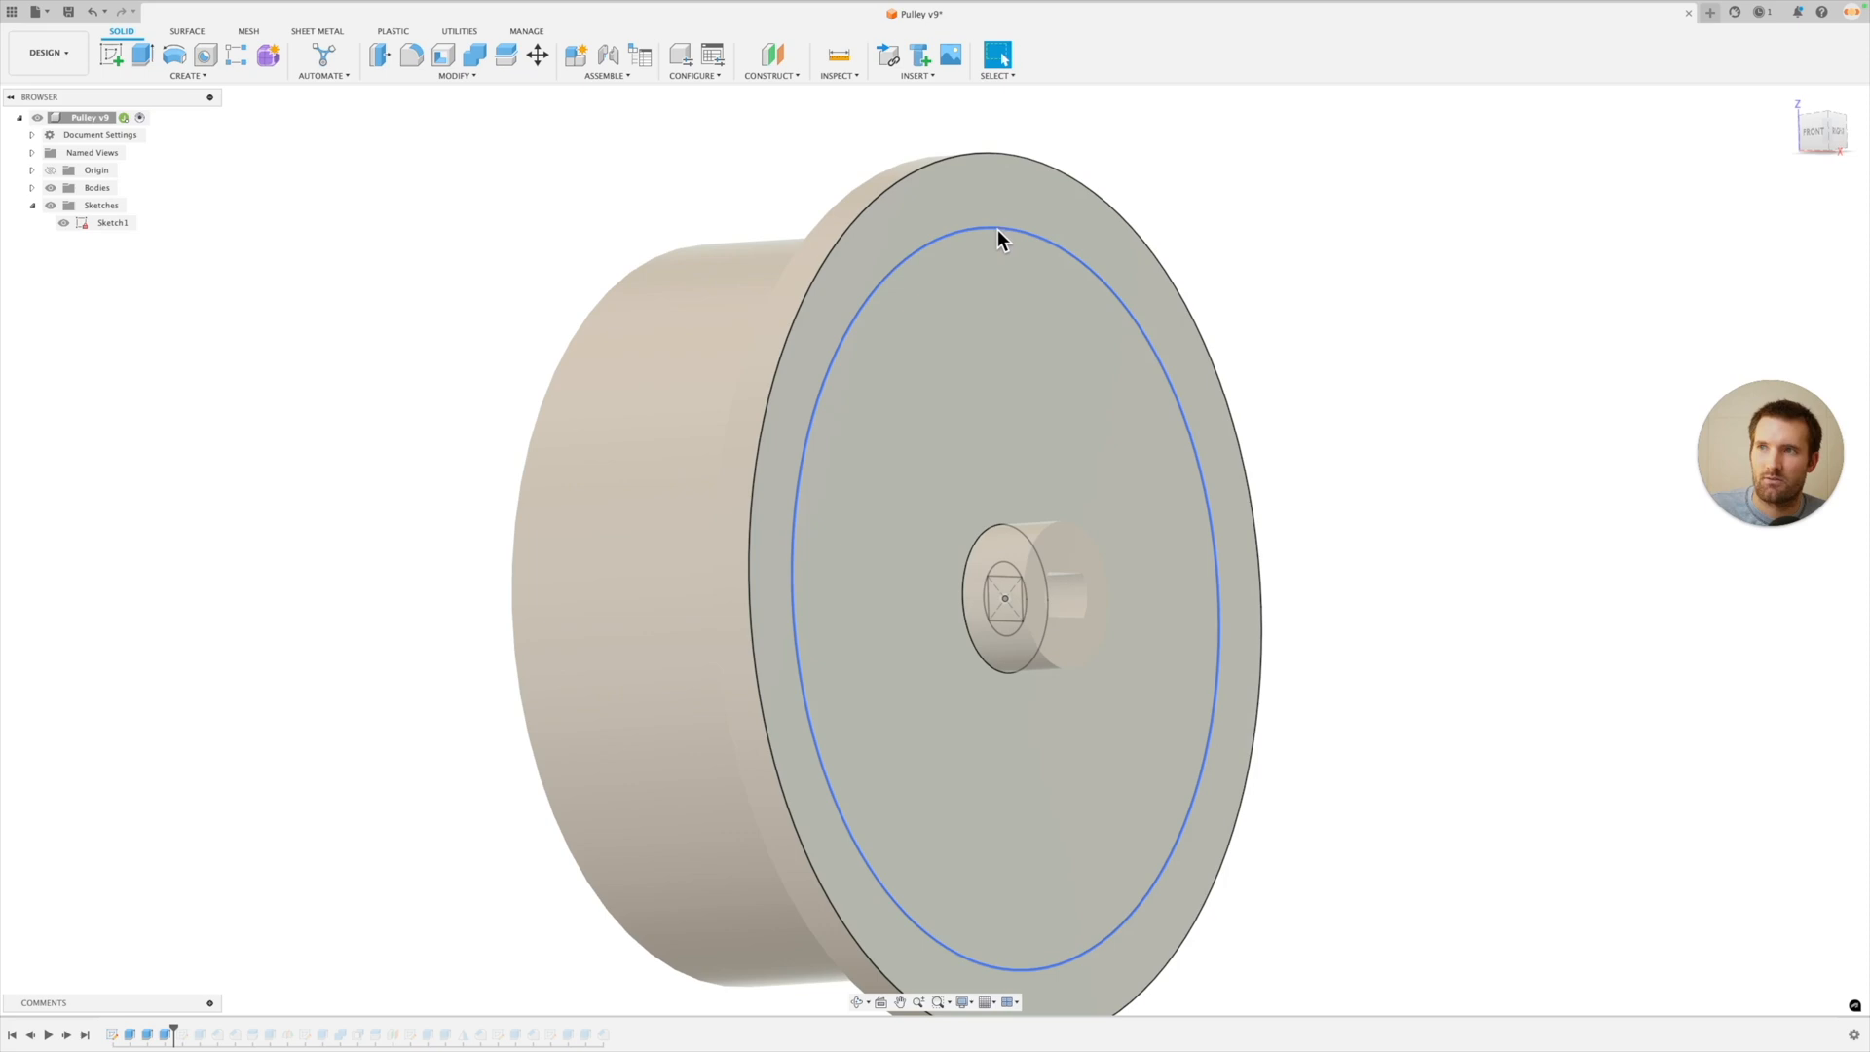
{"action": "left_click_drag", "start_coordinate": [1002, 239], "coordinate": [853, 346]}
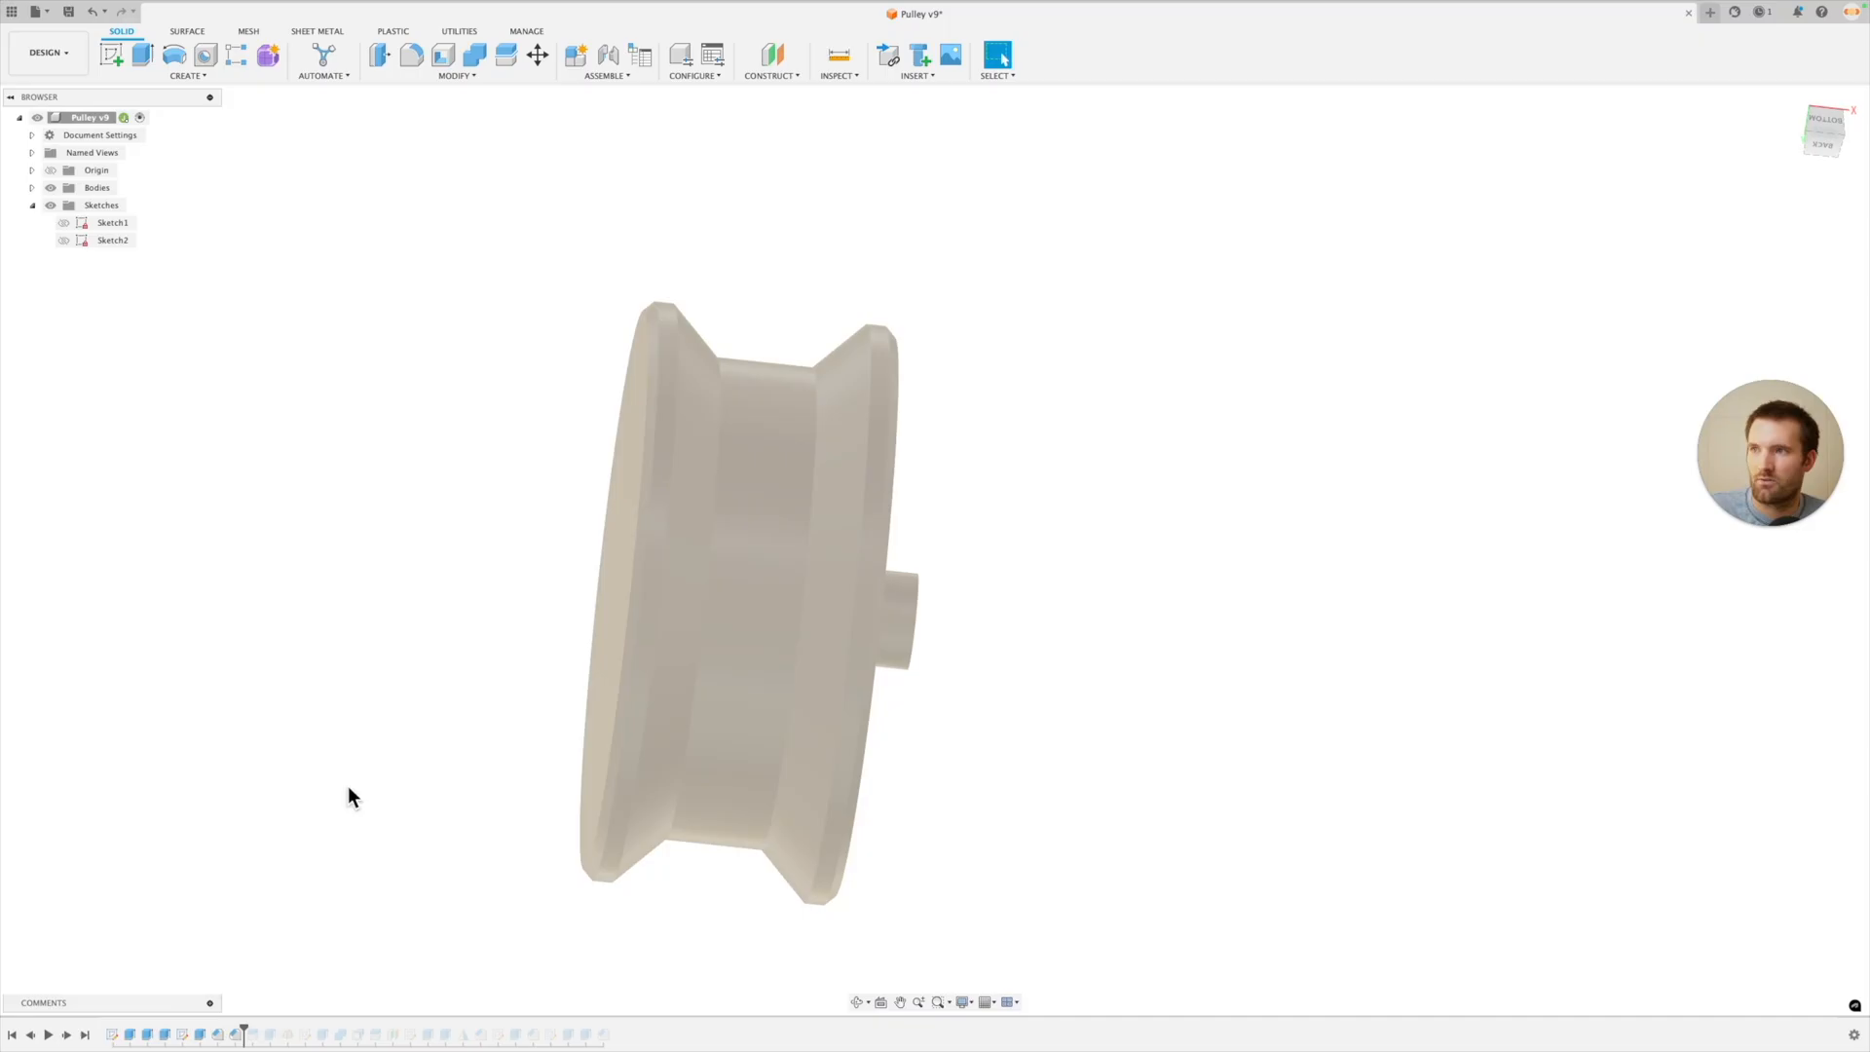
{"action": "mouse_move", "coordinate": [508, 699]}
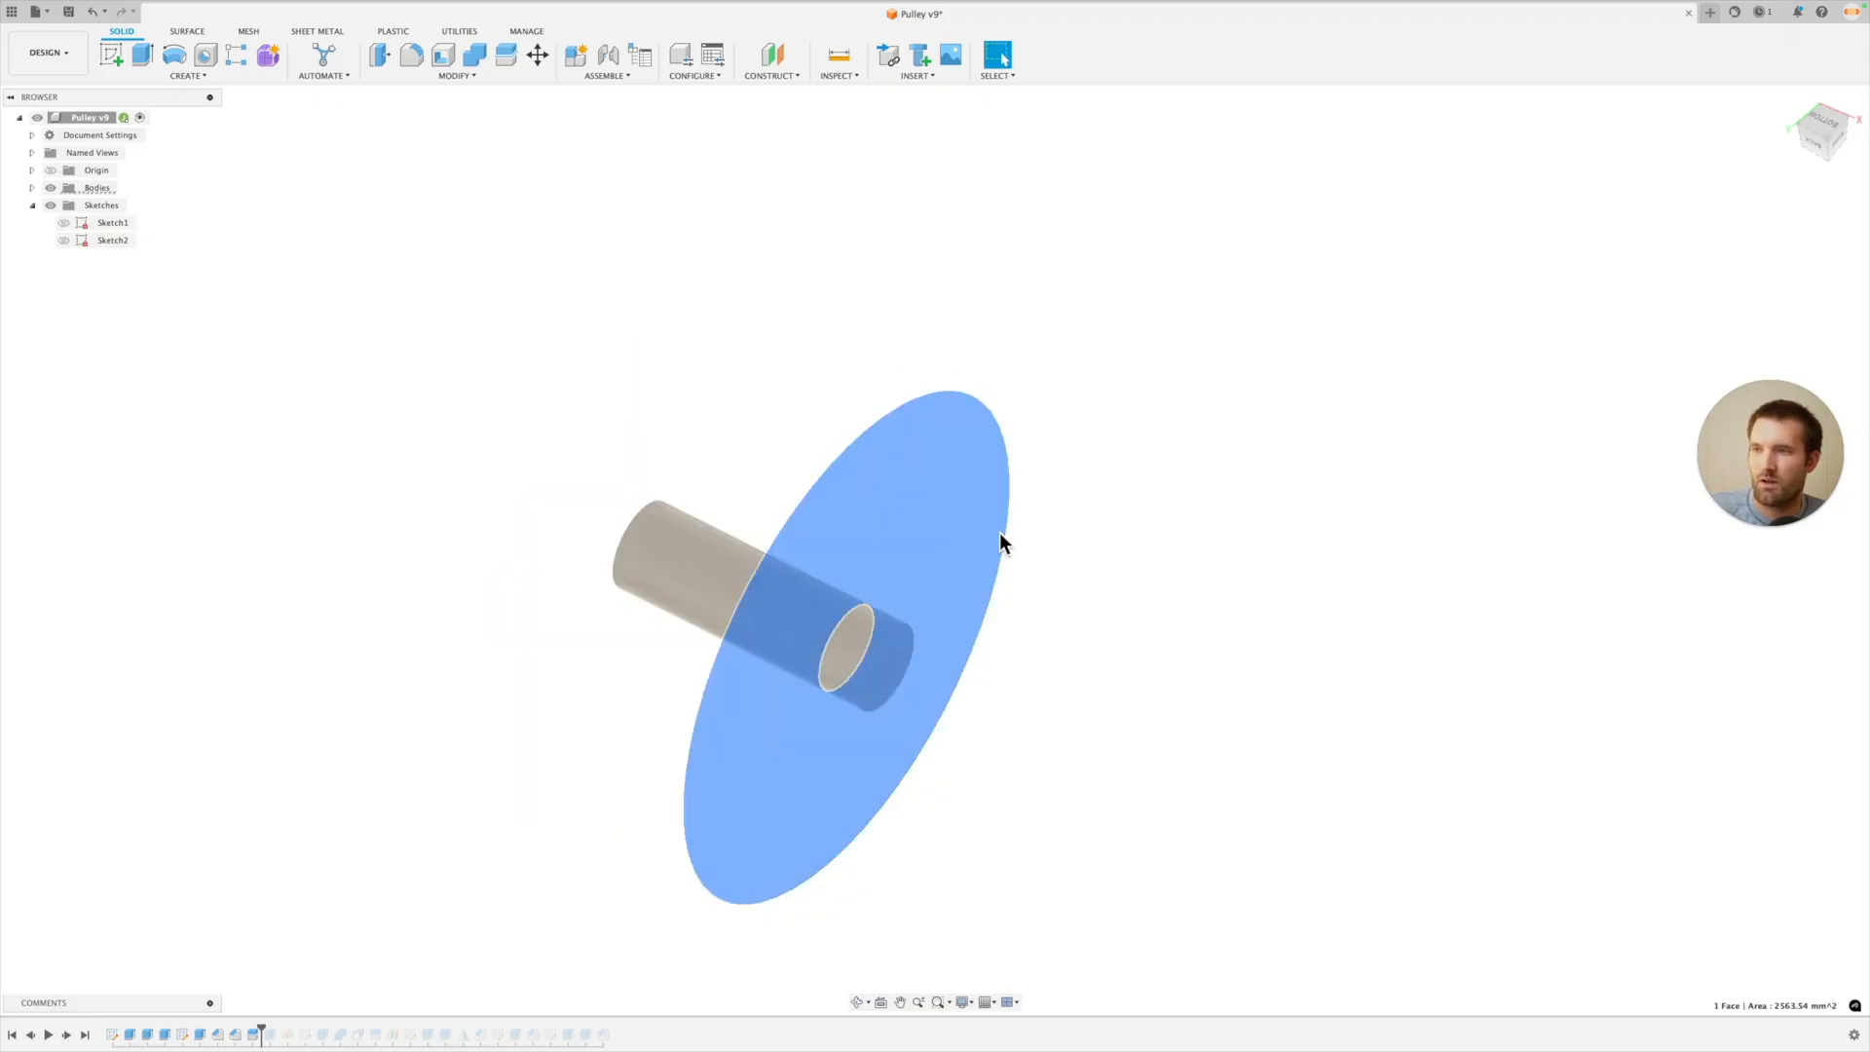
Step: Edit the Split Body feature from the timeline and confirm it, separating axle and pulley
{"action": "left_click", "coordinate": [62, 240]}
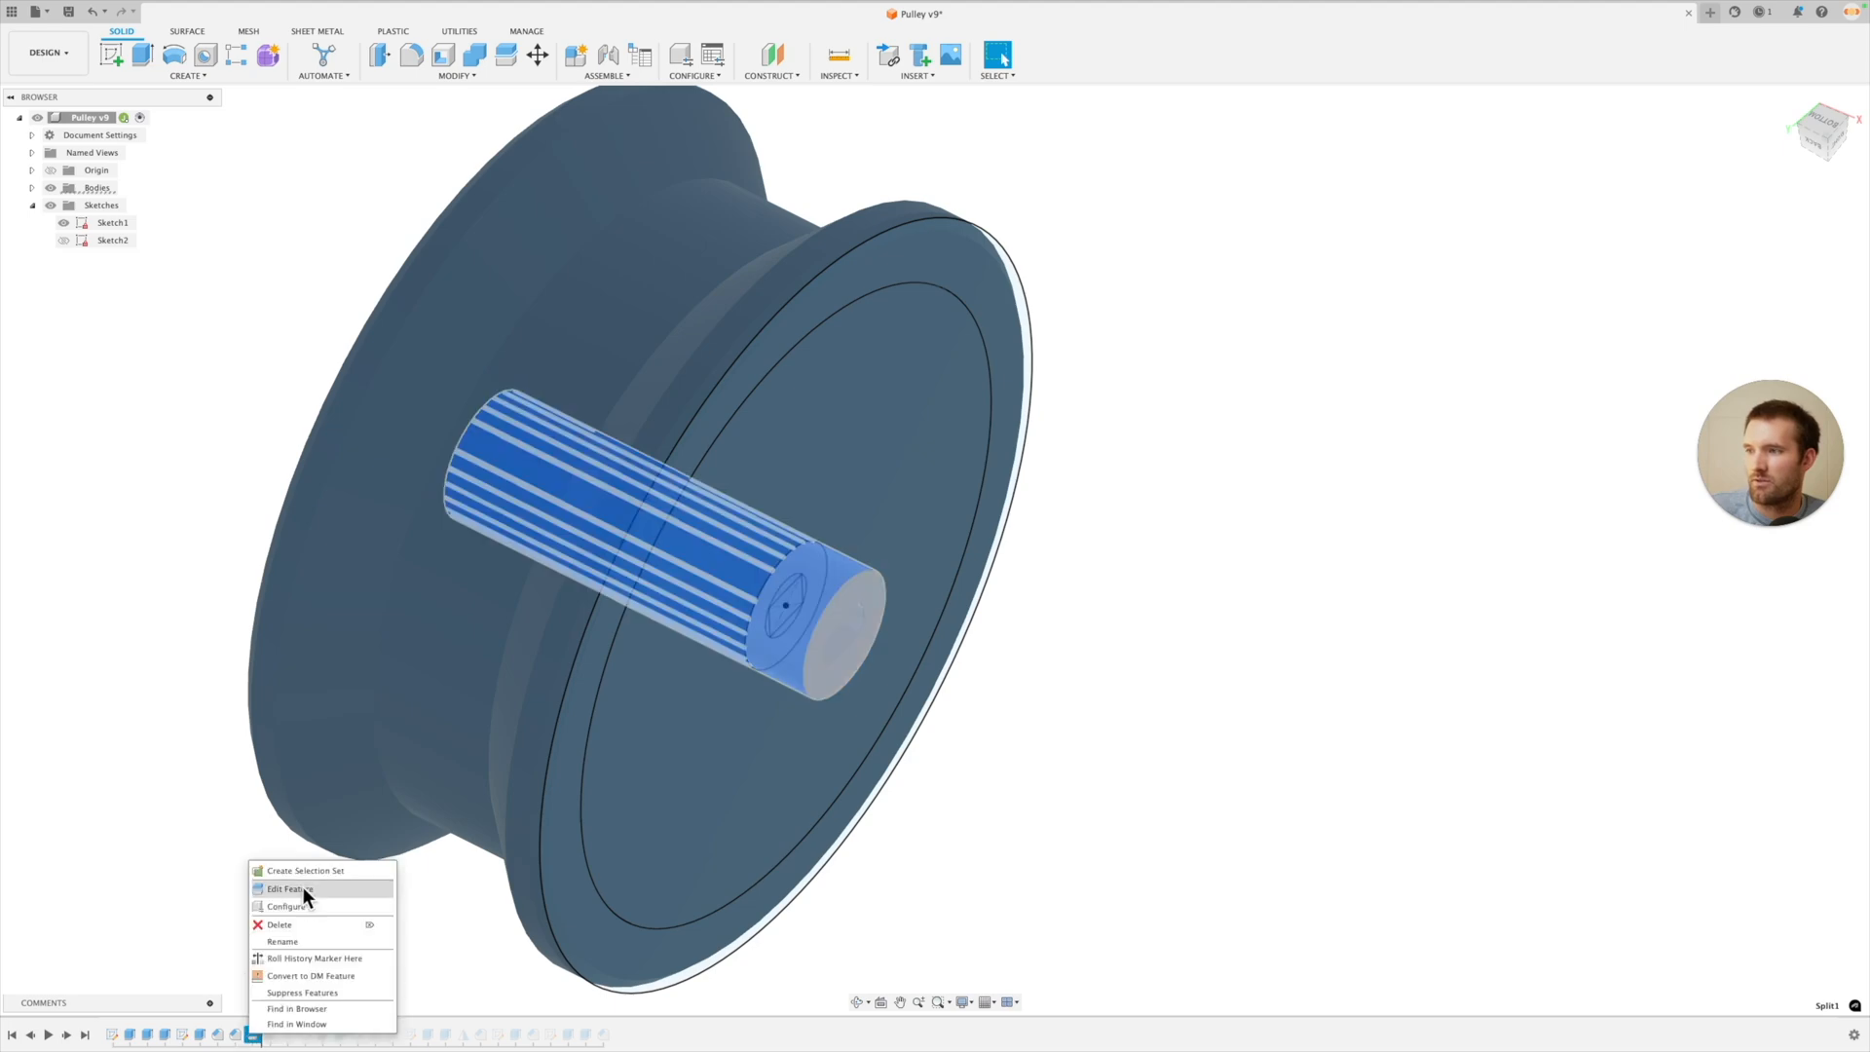
{"action": "left_click", "coordinate": [302, 889]}
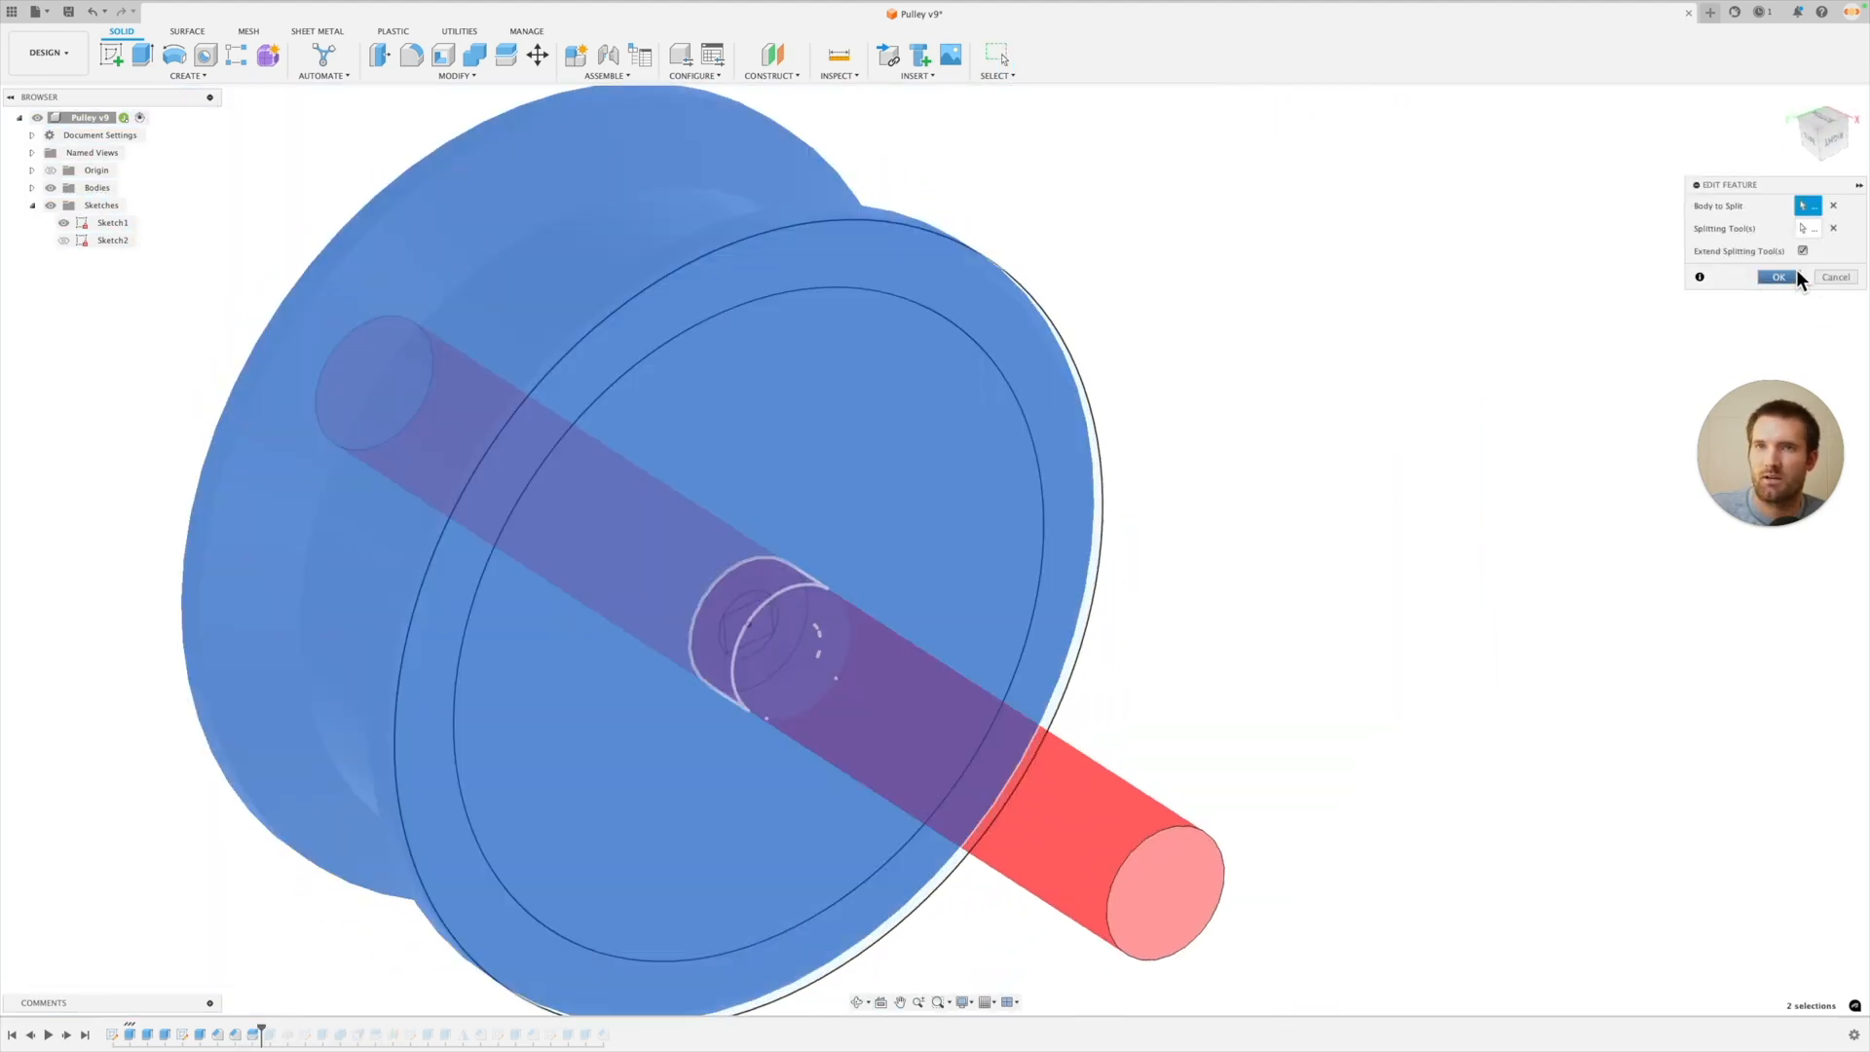
{"action": "left_click", "coordinate": [1775, 276]}
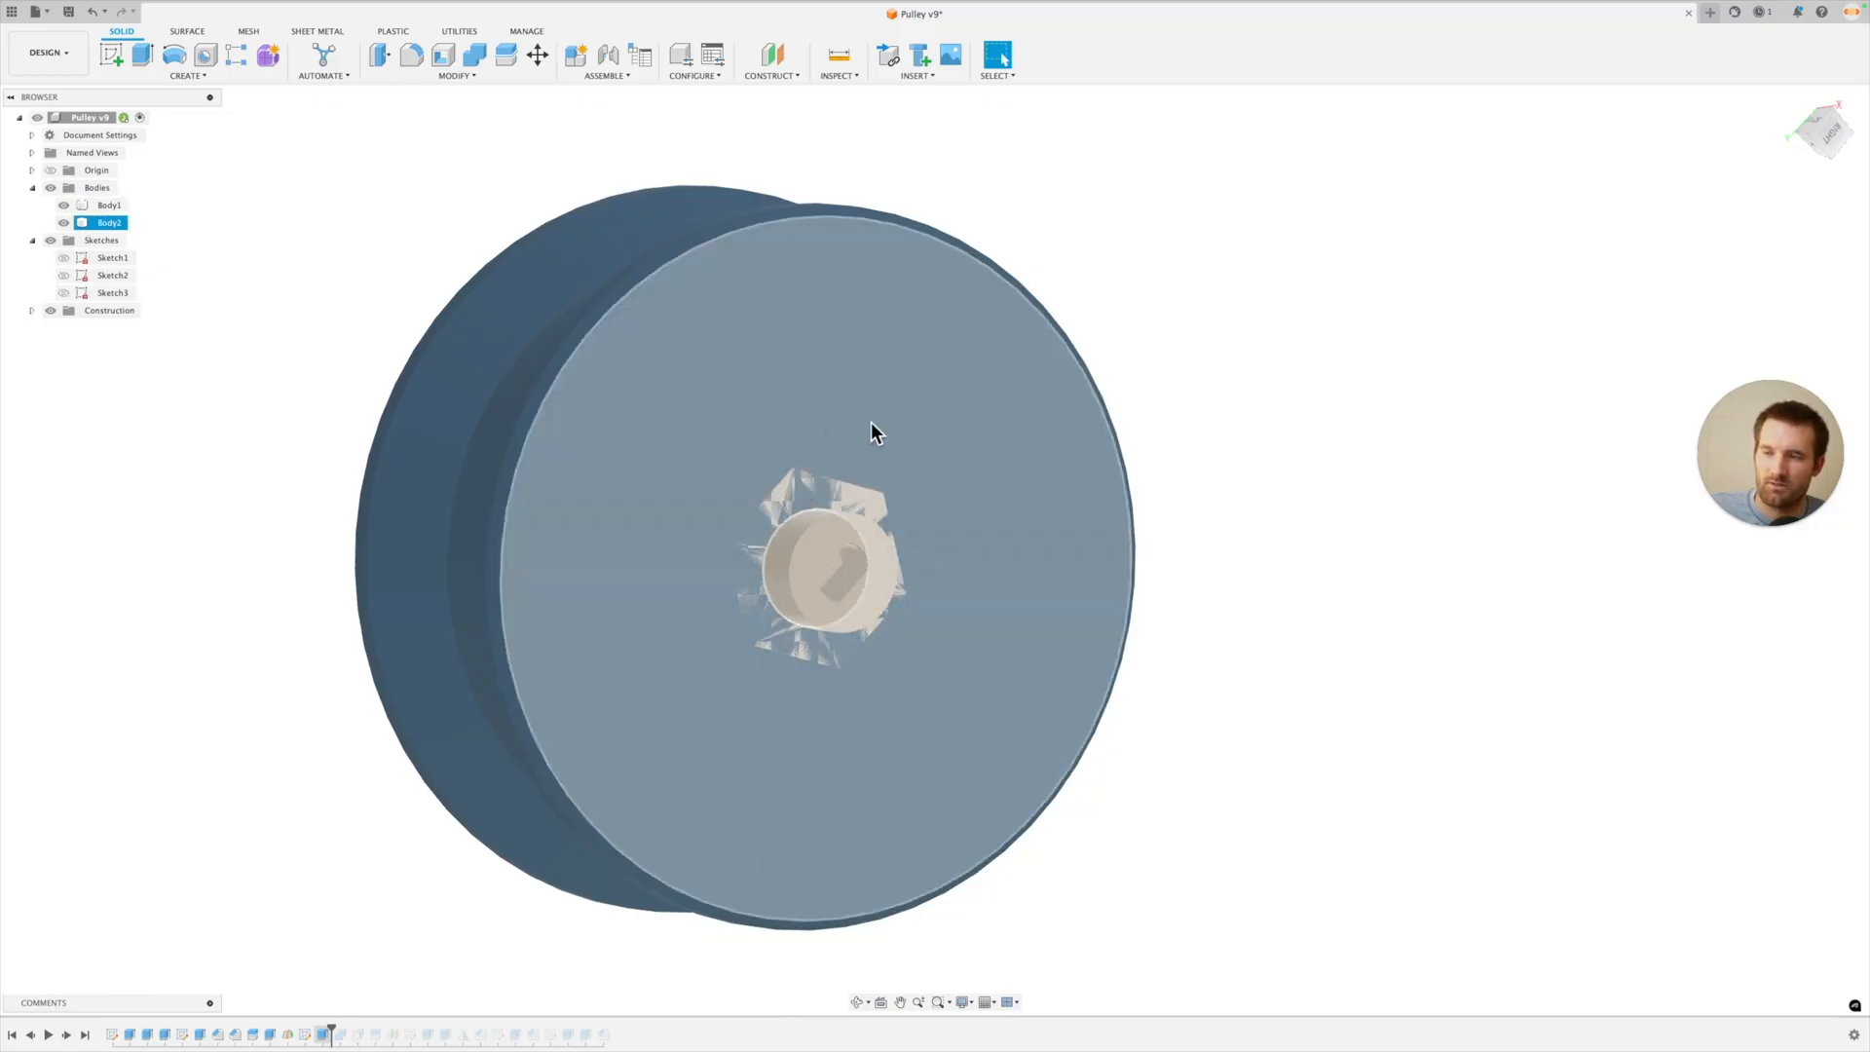
Step: Hide the pulley body to expose the hexagonal axle split at Plane1
{"action": "left_click", "coordinate": [98, 205]}
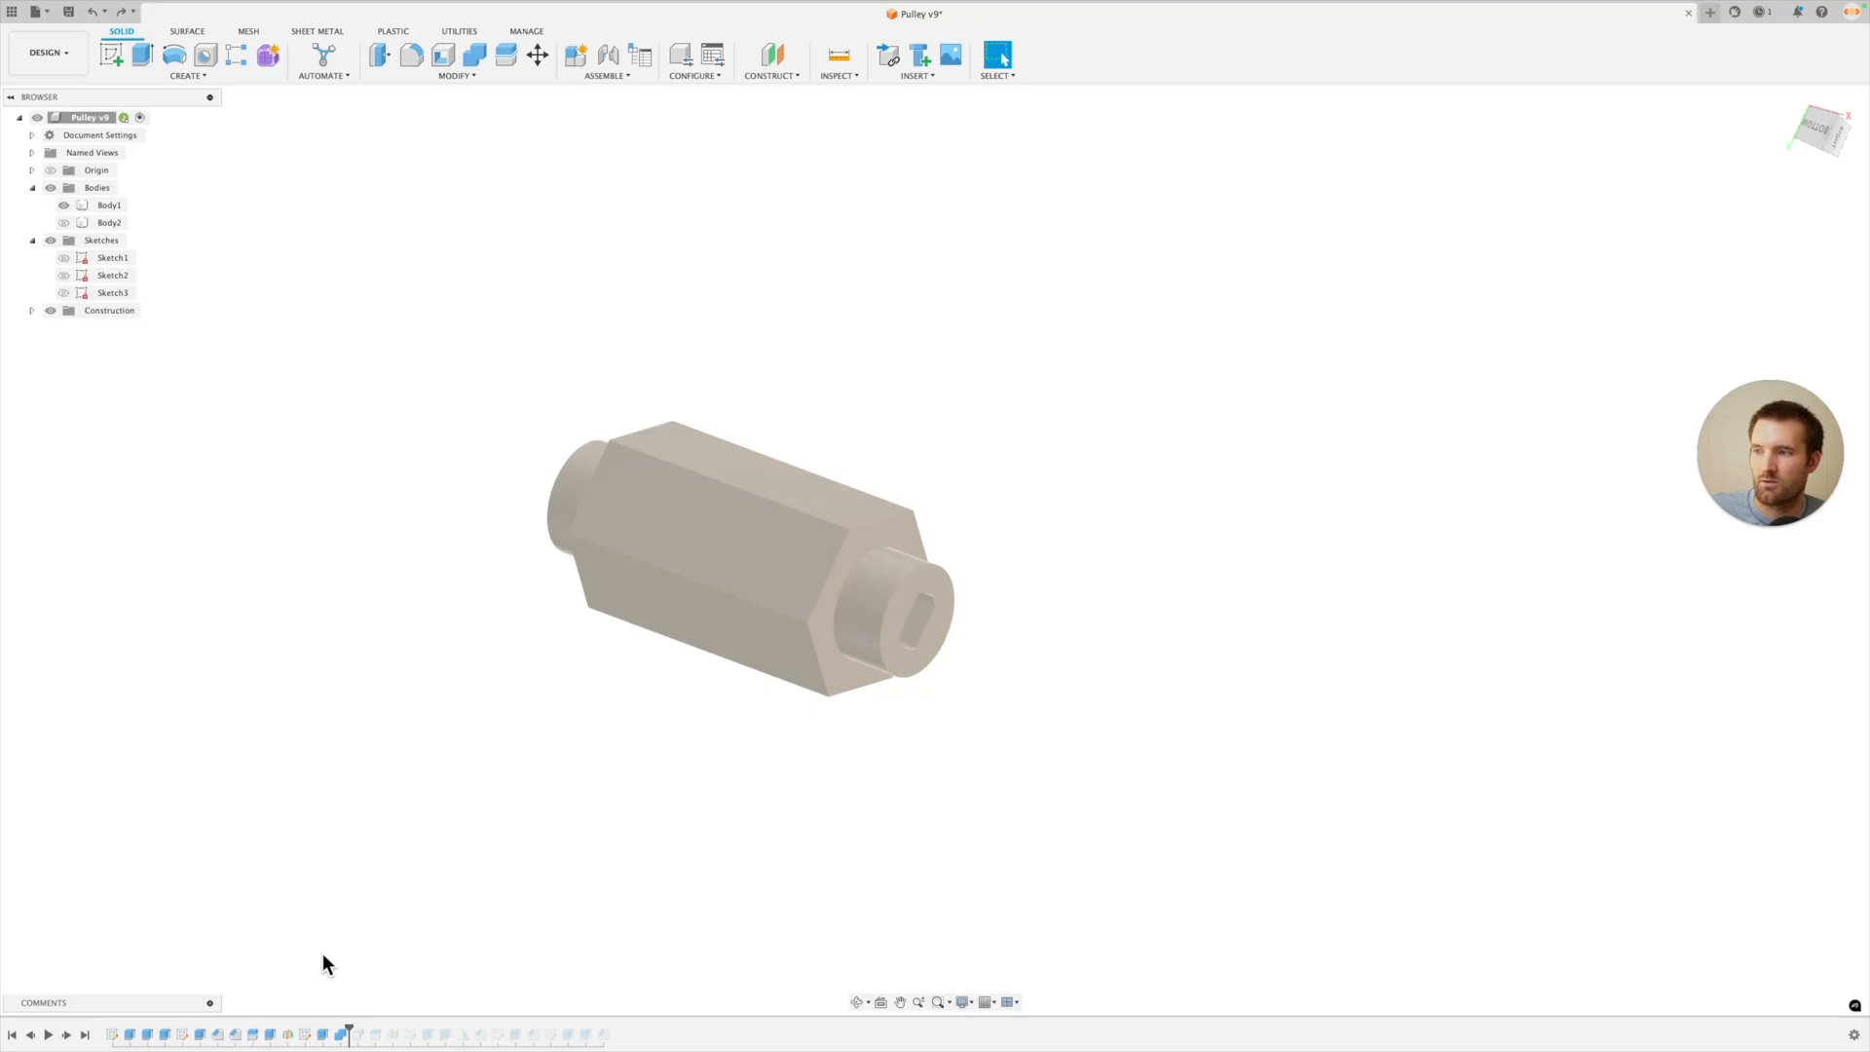
{"action": "left_click", "coordinate": [111, 222]}
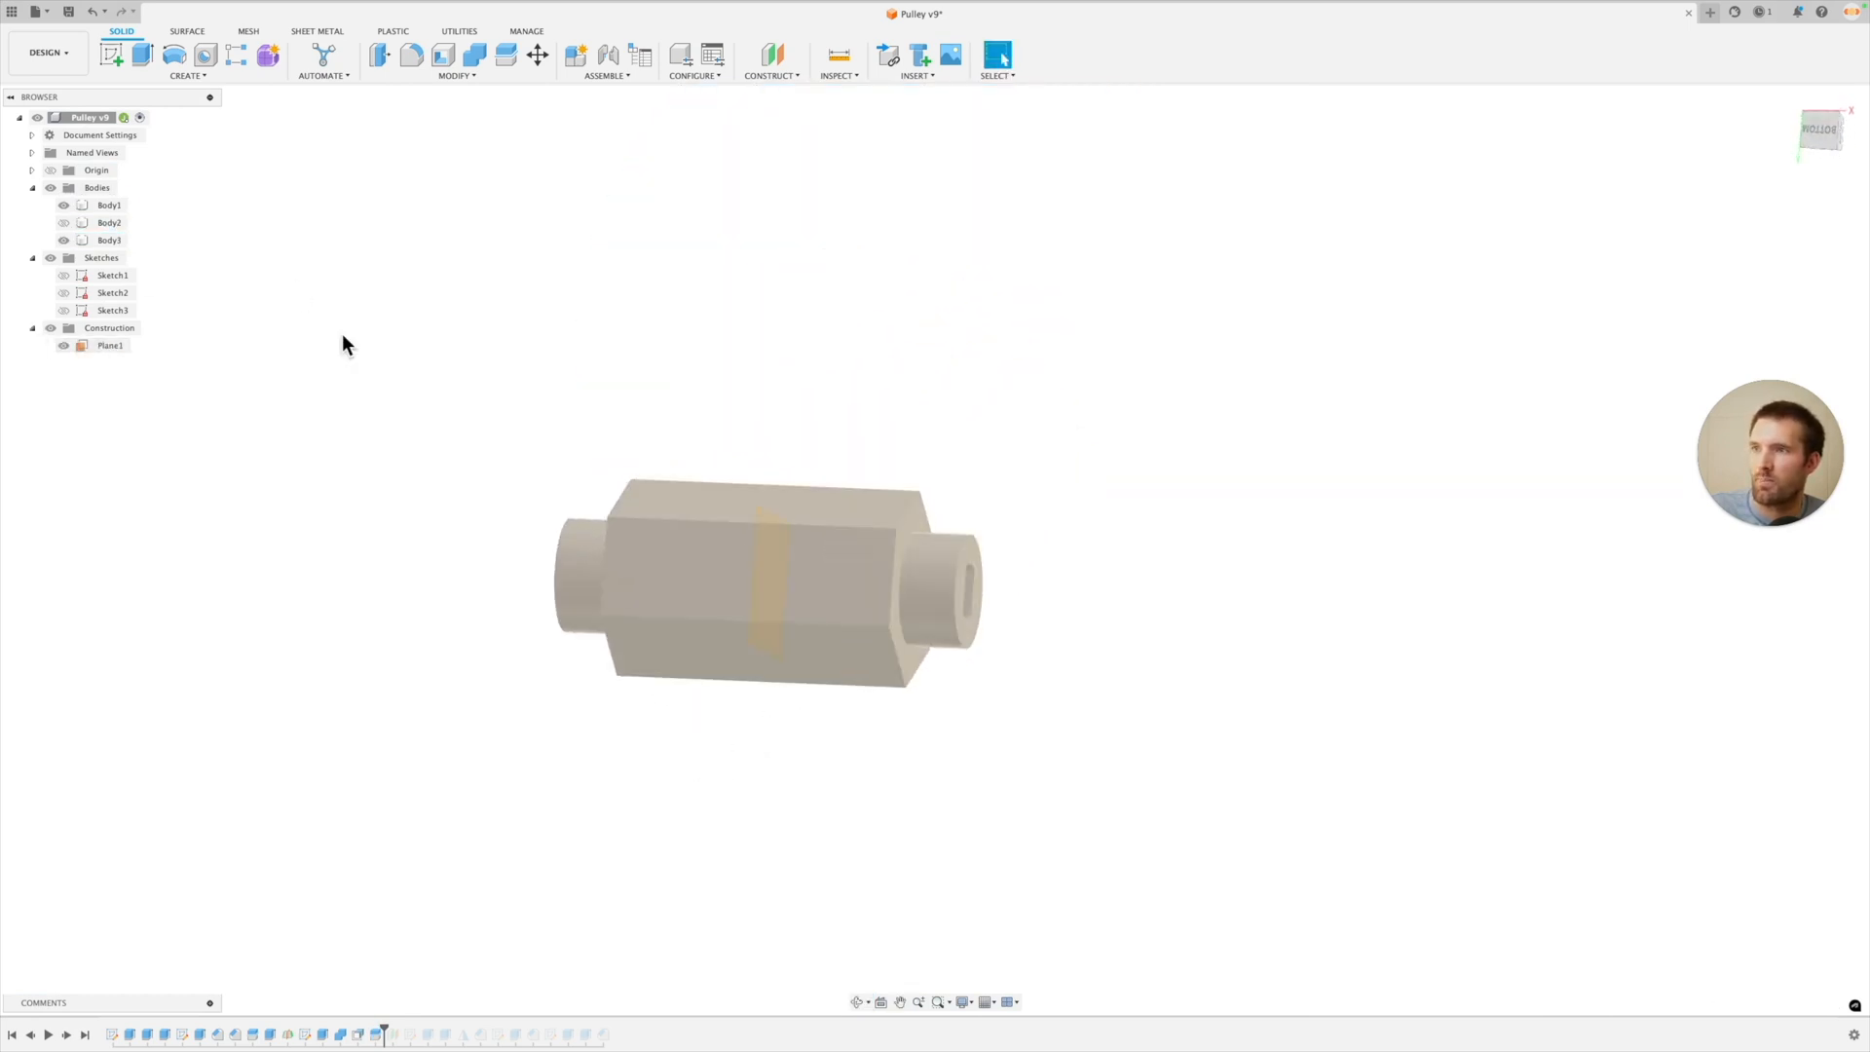
Step: Open the Construct menu to begin the offset Plane2 beside the pulley face
{"action": "left_click", "coordinate": [769, 56]}
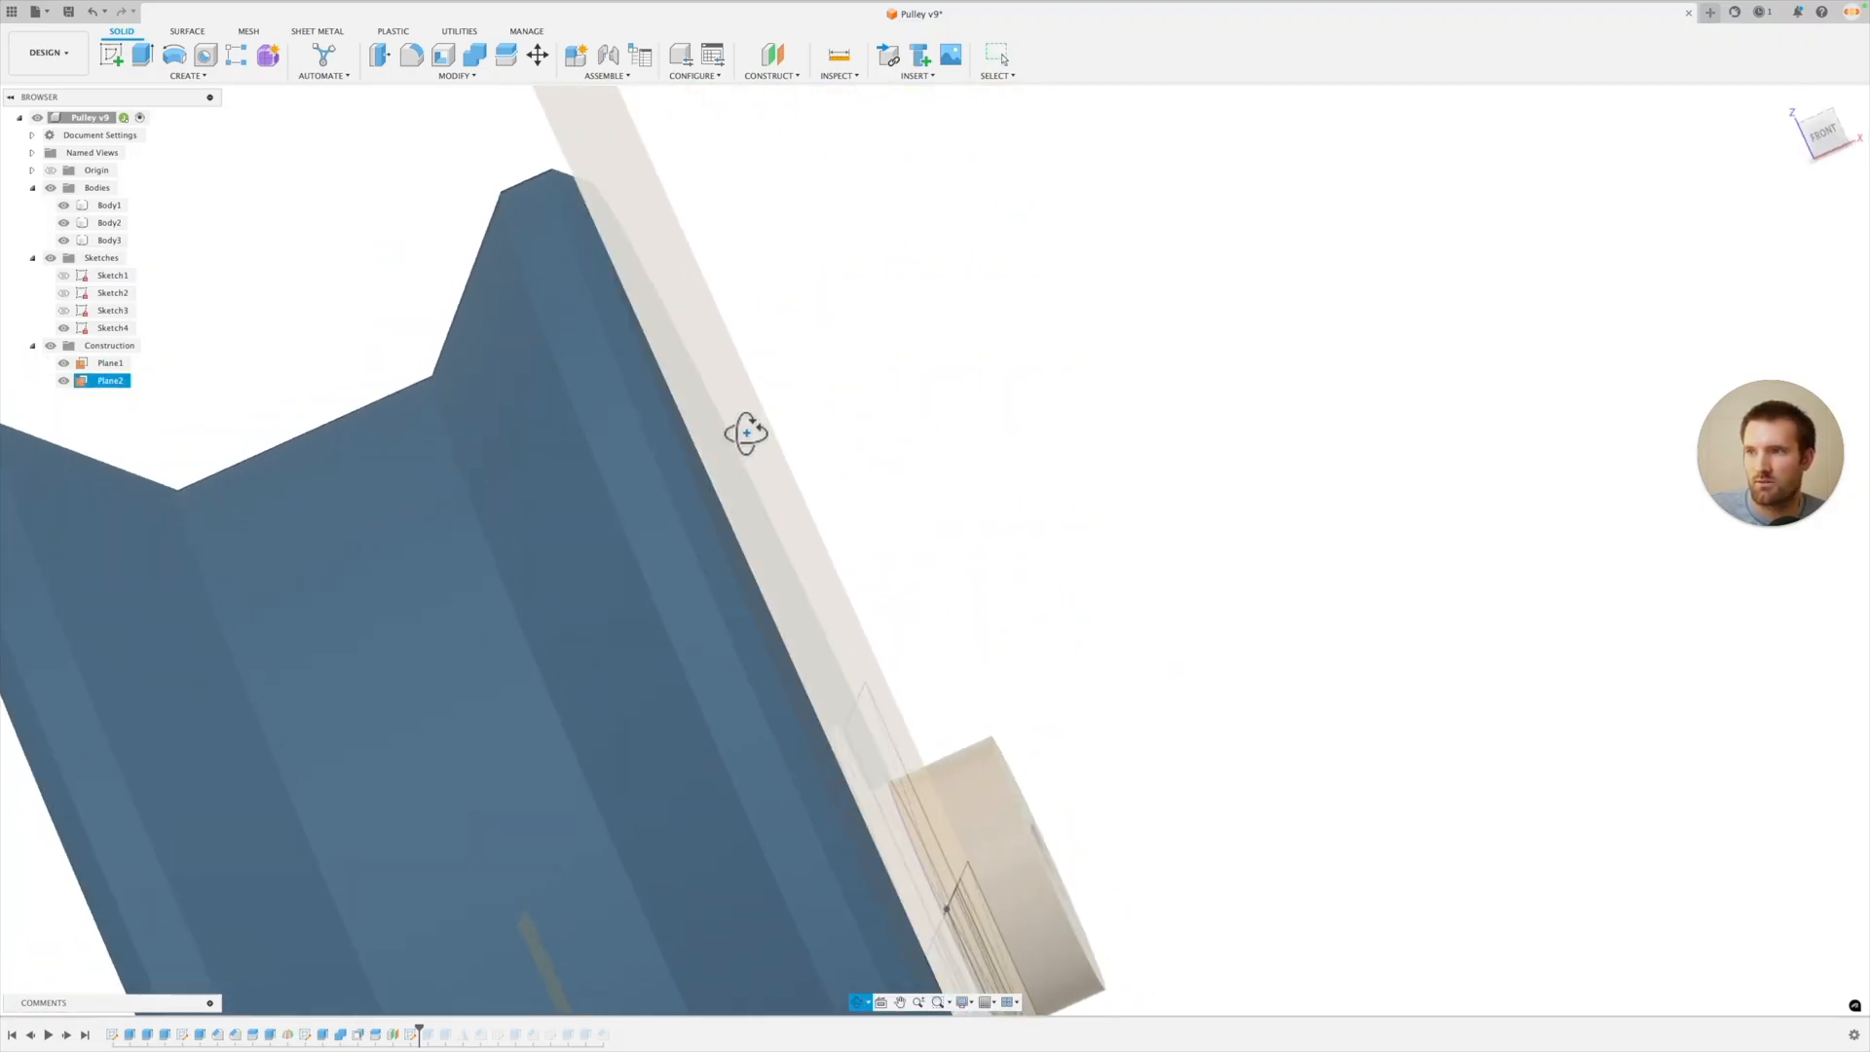
Step: Orbit to the pulley's flat side and start an offset plane on that face
{"action": "left_click_drag", "start_coordinate": [745, 433], "coordinate": [853, 483]}
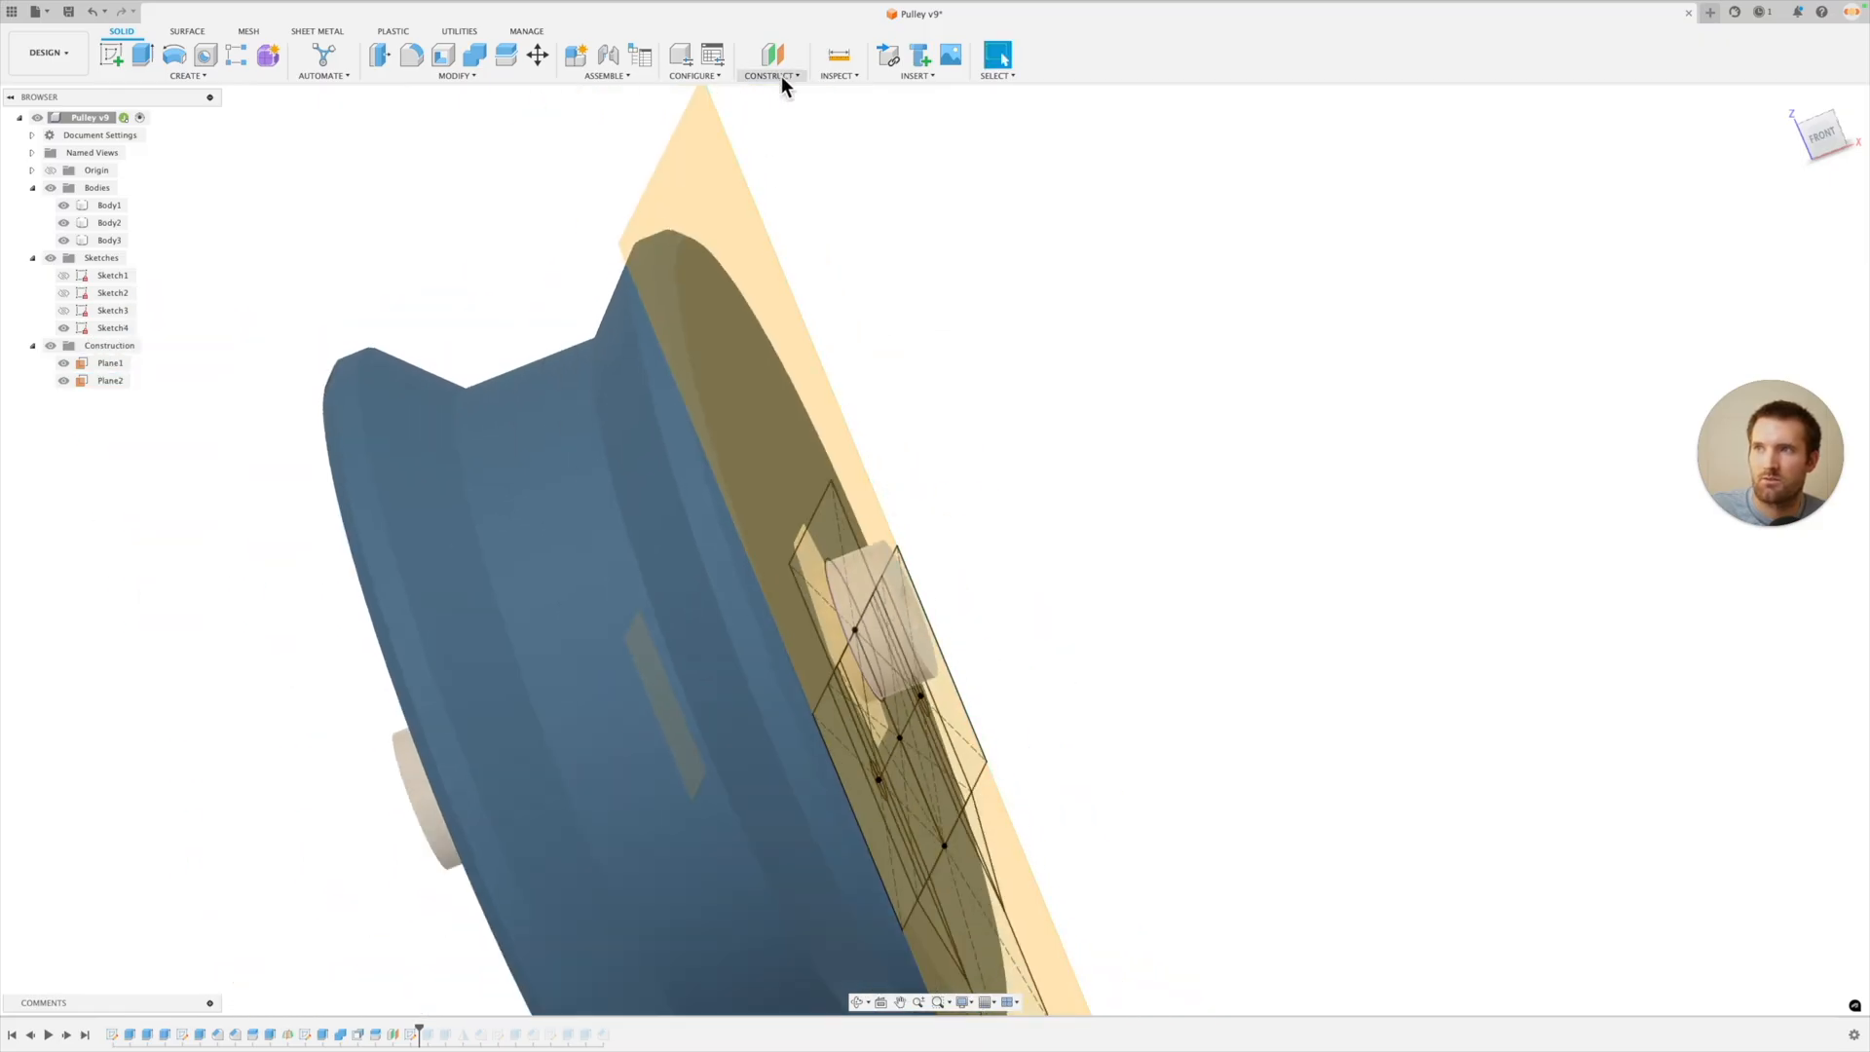
{"action": "left_click", "coordinate": [769, 54]}
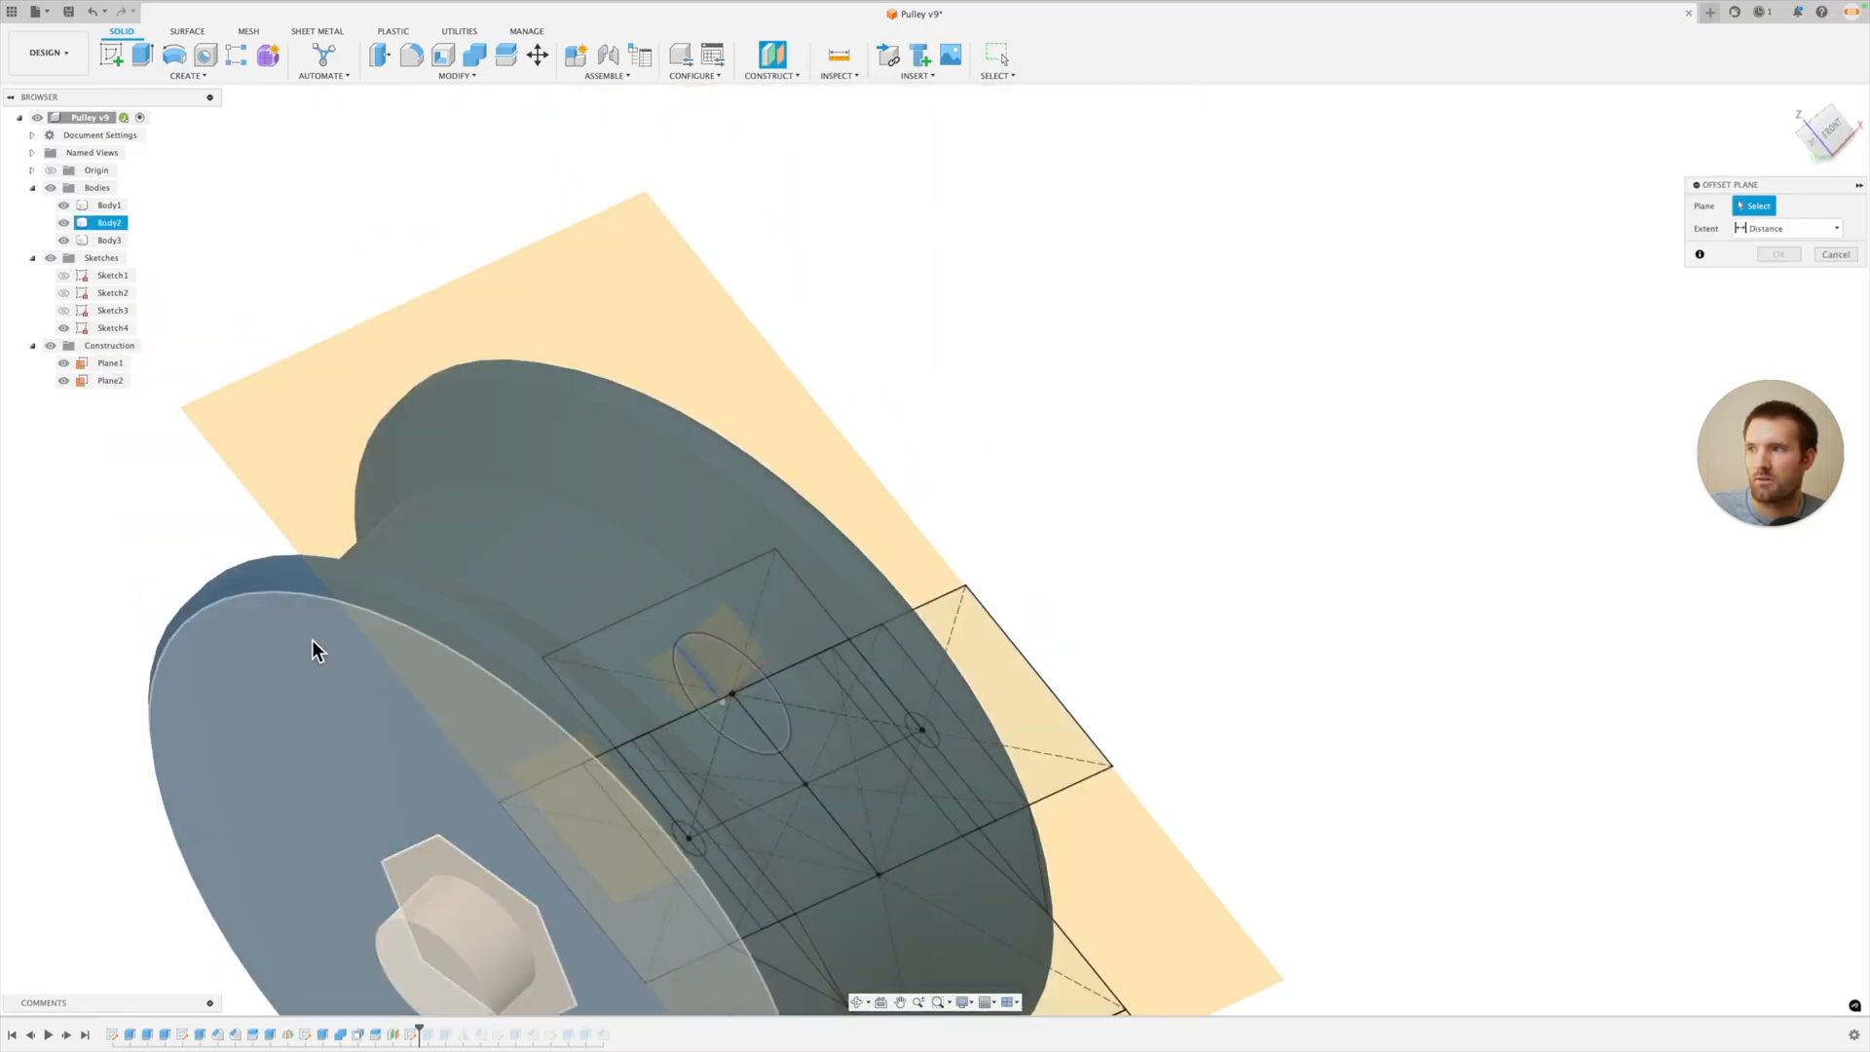
{"action": "left_click", "coordinate": [864, 625]}
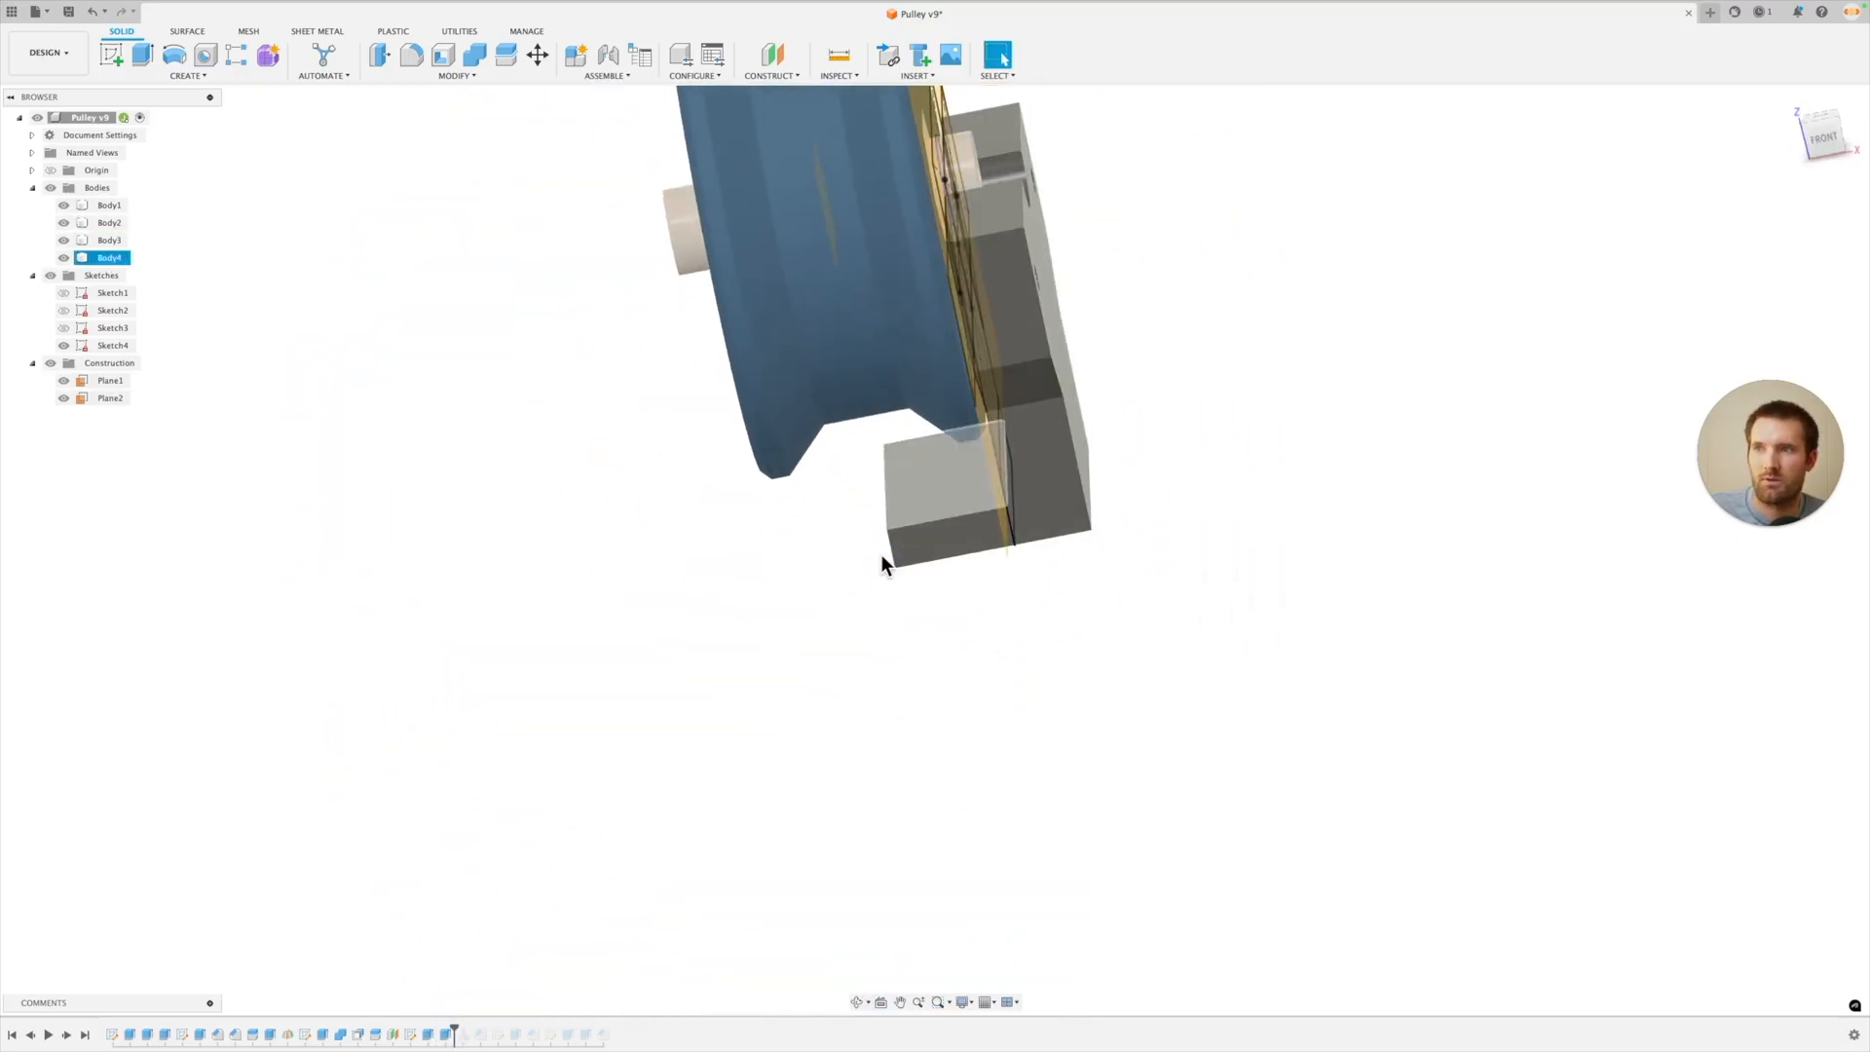
Step: Turn the view toward the pulley groove to see the sketched circles
{"action": "left_click_drag", "start_coordinate": [882, 566], "coordinate": [967, 650]}
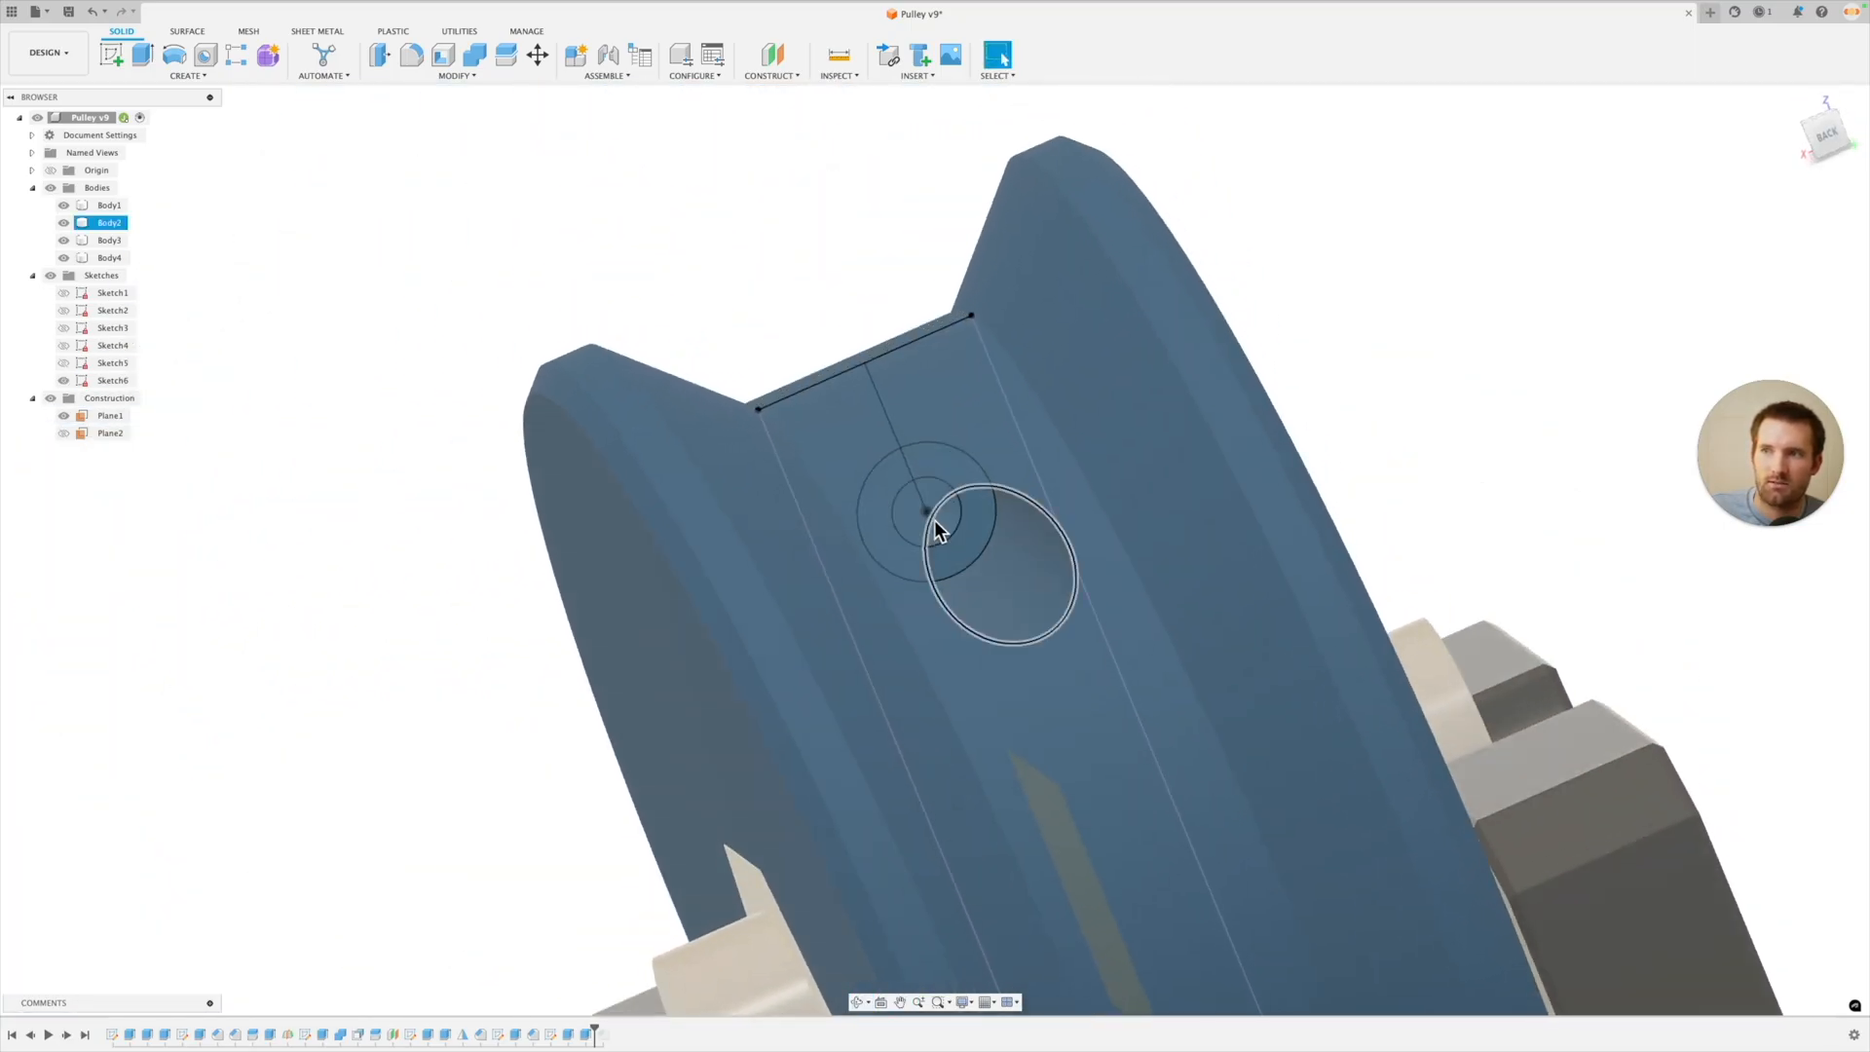
Step: Orbit around the finished pulley, axle and mount assembly toward a front view
{"action": "left_click_drag", "start_coordinate": [936, 531], "coordinate": [918, 405]}
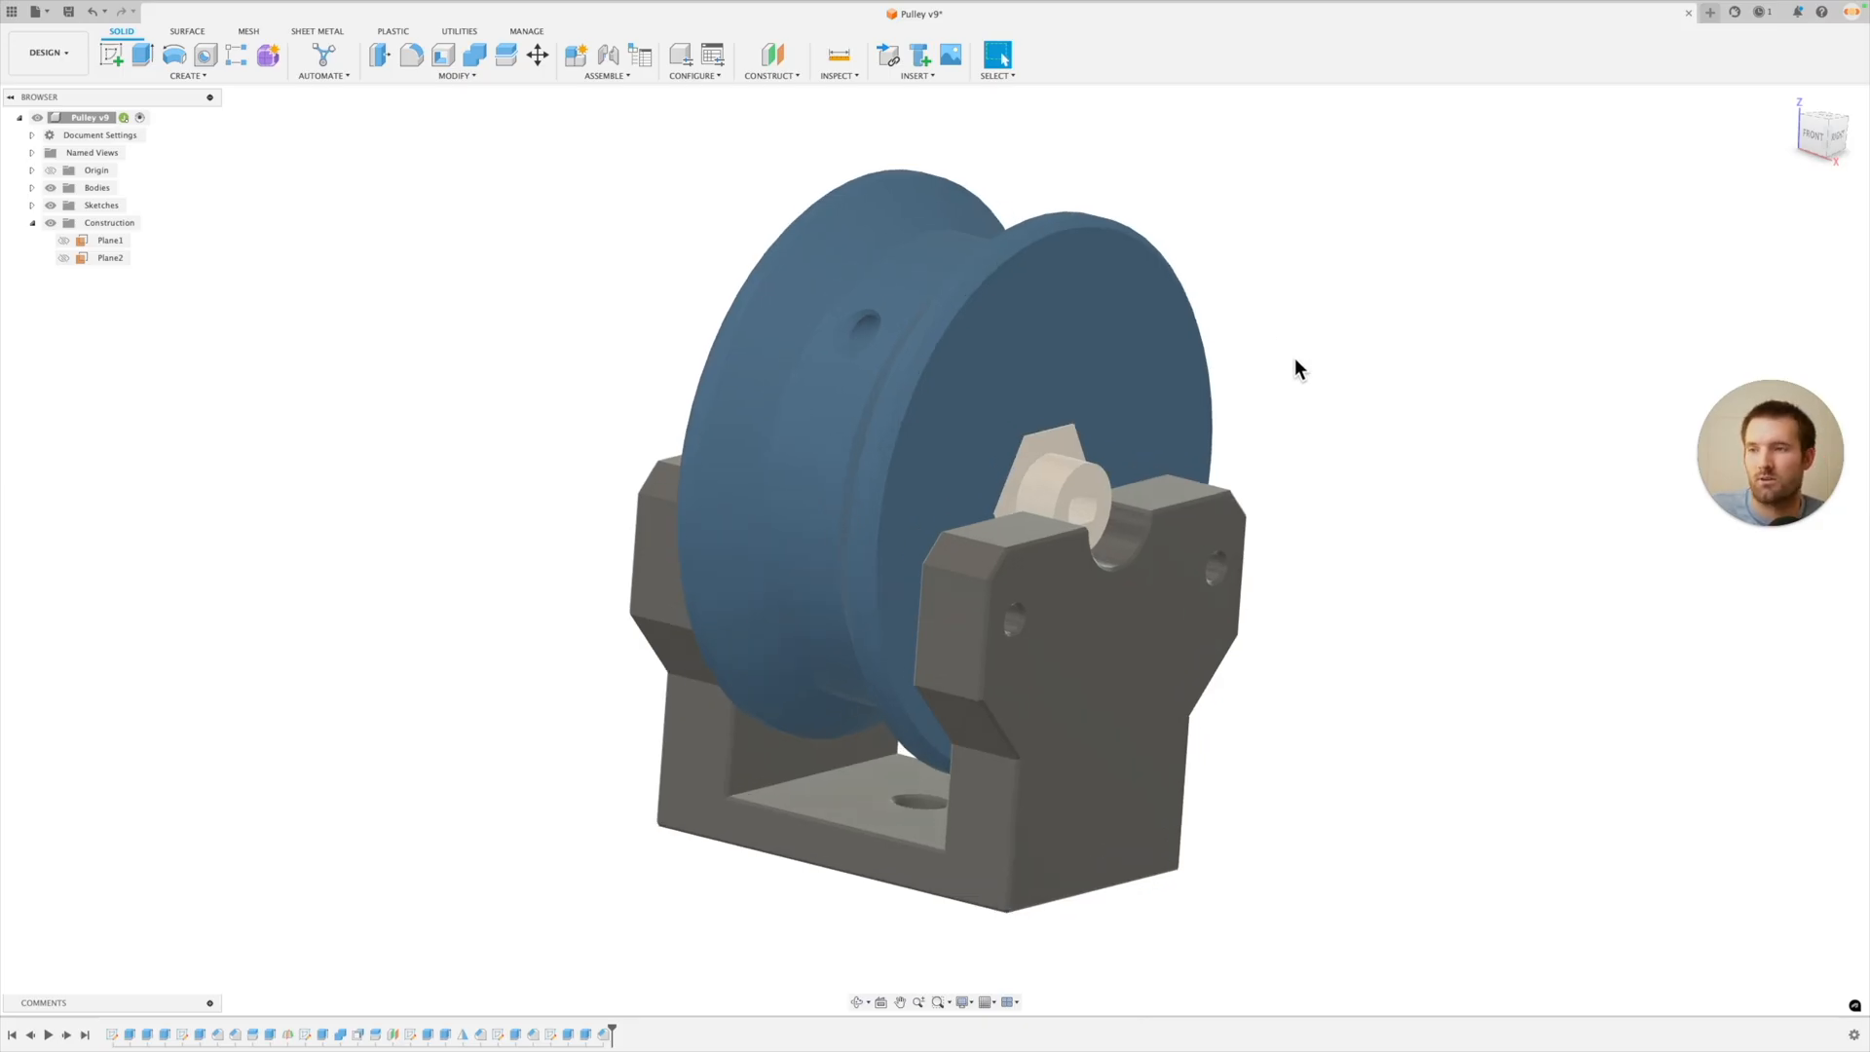
{"action": "left_click_drag", "start_coordinate": [1298, 368], "coordinate": [1305, 361]}
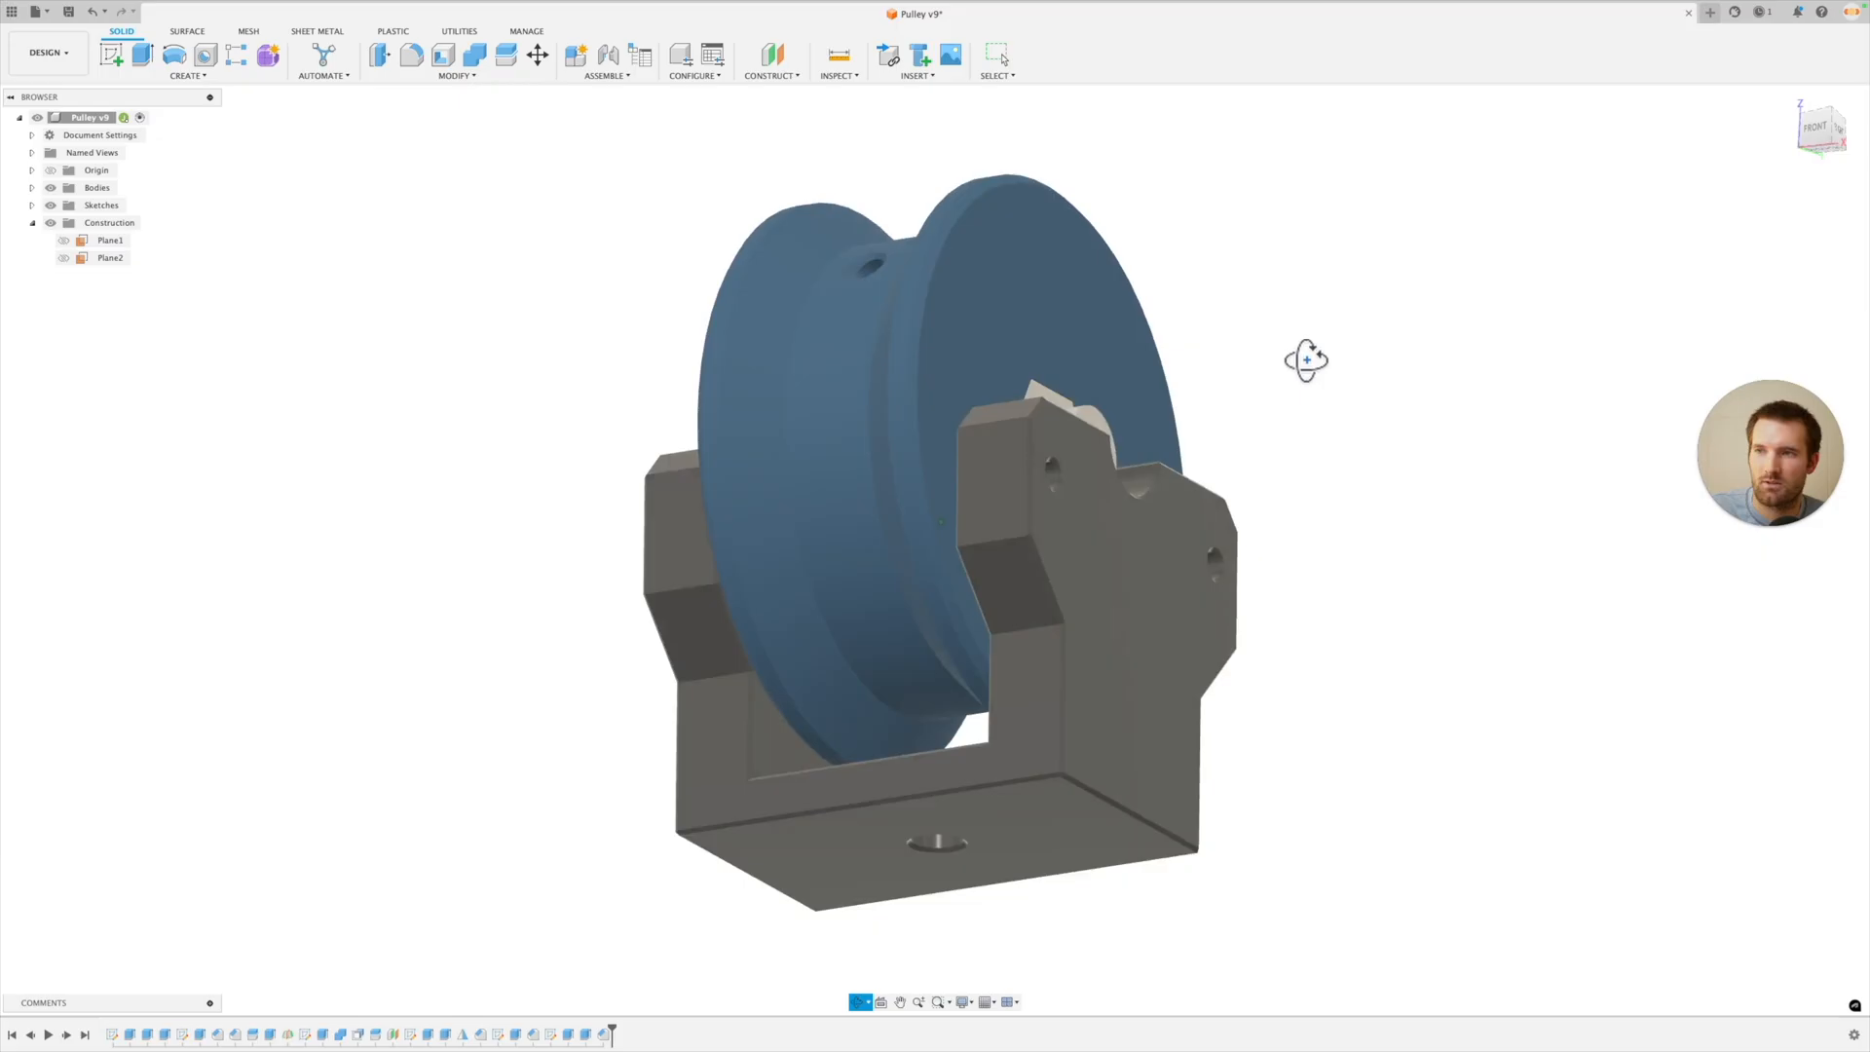
{"action": "left_click_drag", "start_coordinate": [1306, 359], "coordinate": [1328, 409]}
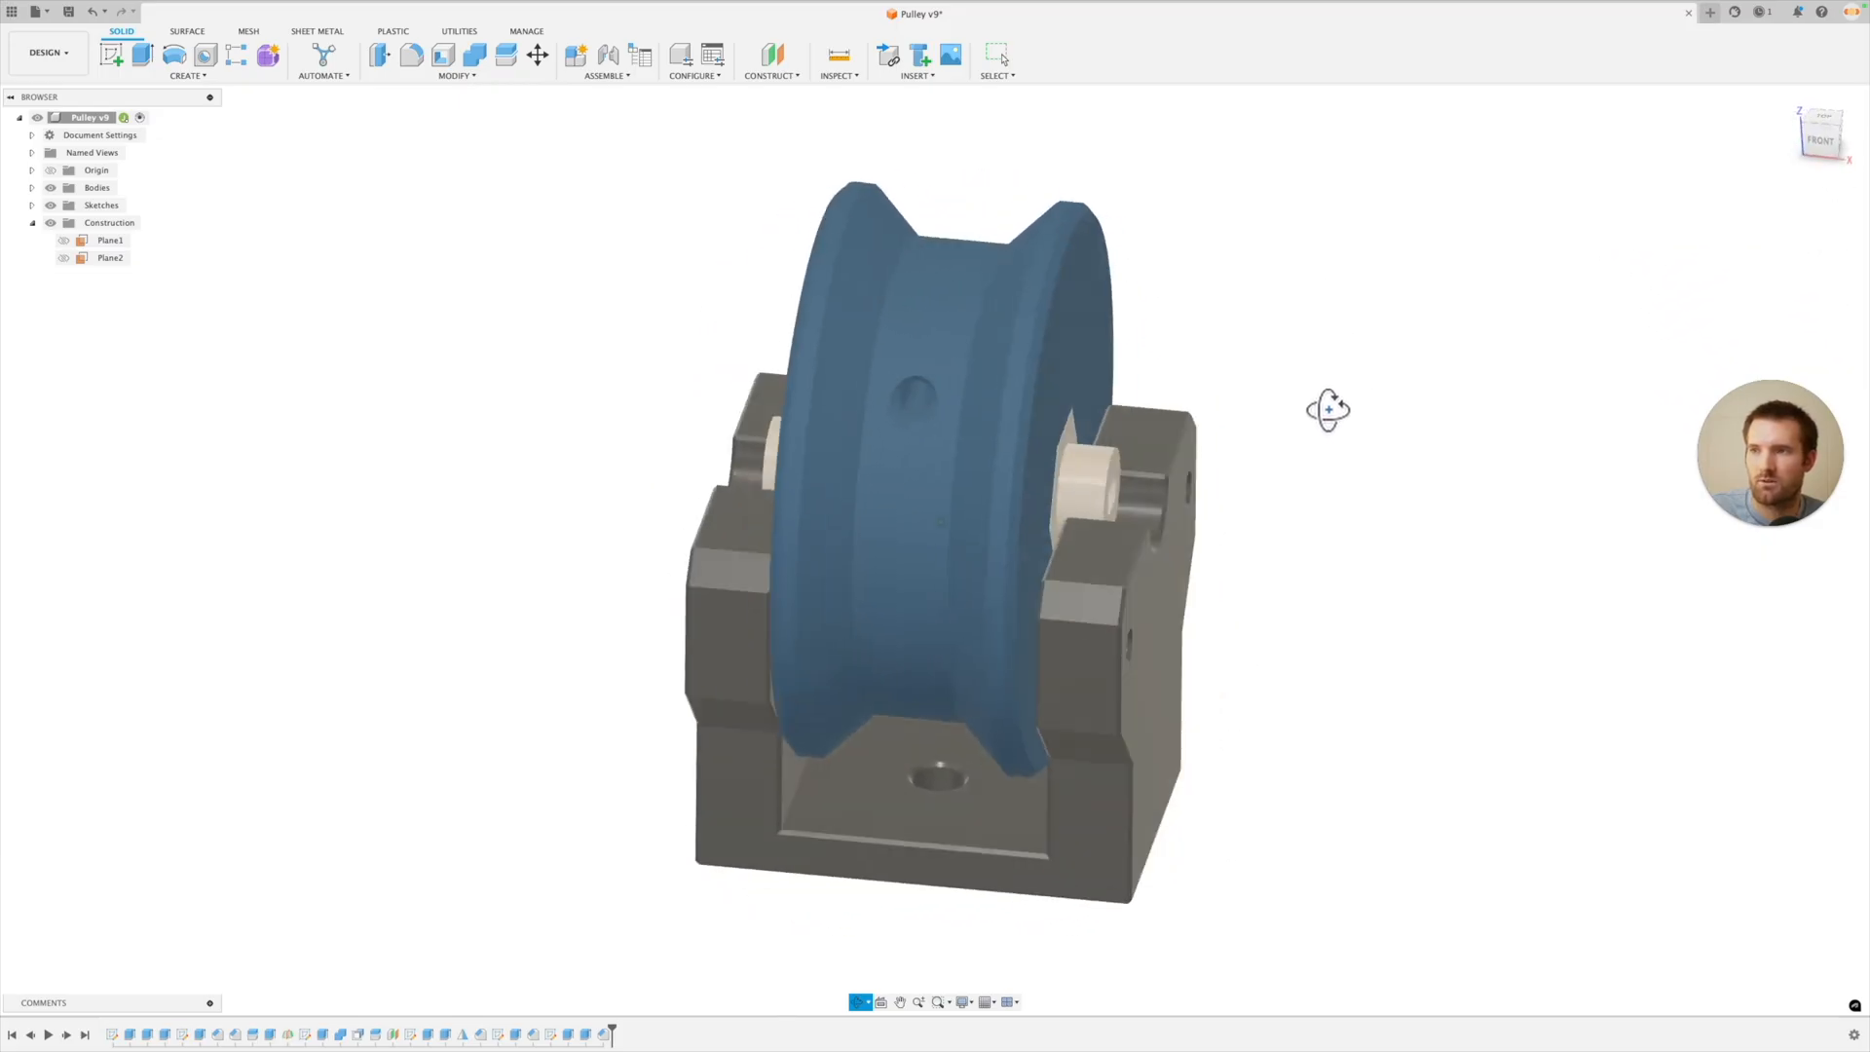